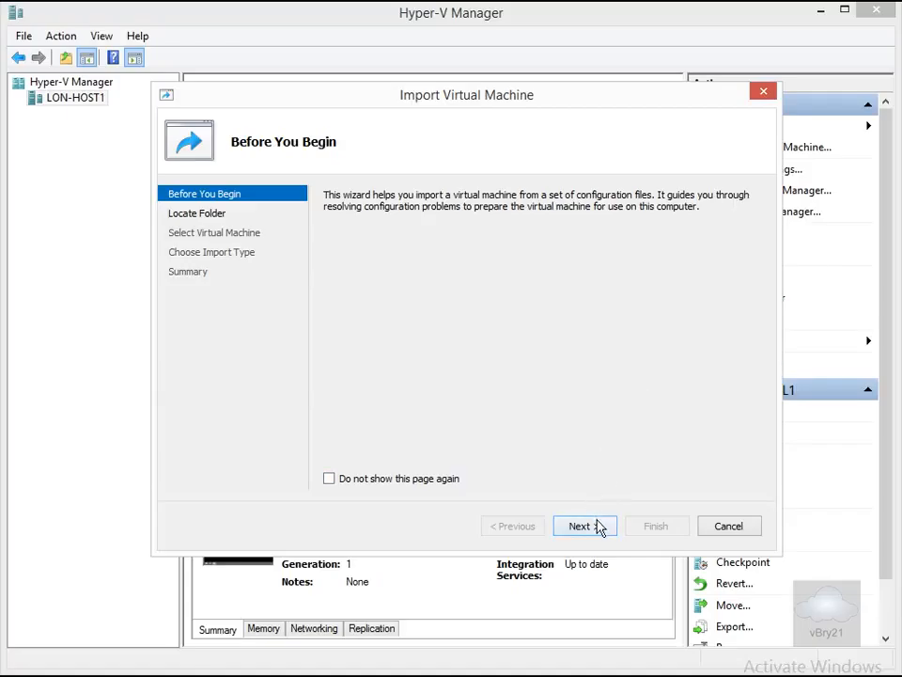
- Set the import source folder to C:\Virtual Machines\LON-EXPORT\ in the Import Virtual Machine wizard
click(579, 526)
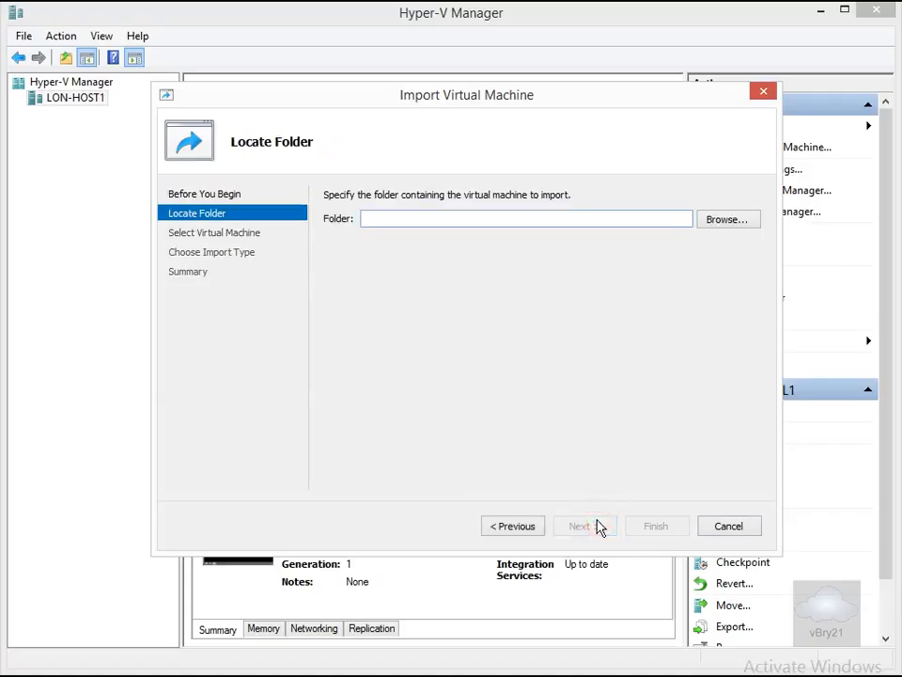
click(527, 218)
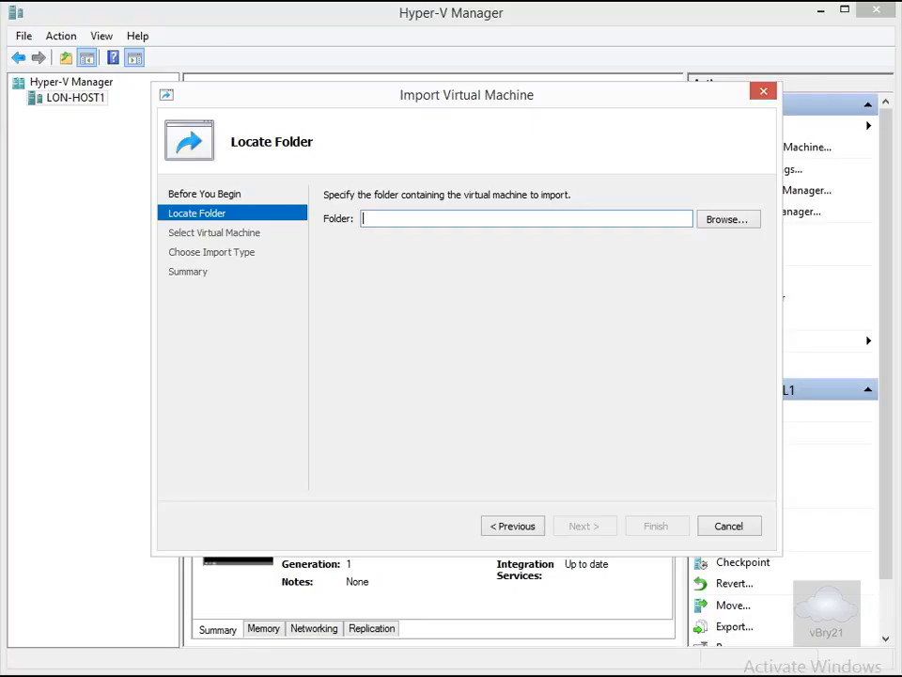
text(C:\Virtual Machines\LON-EXPORT\)
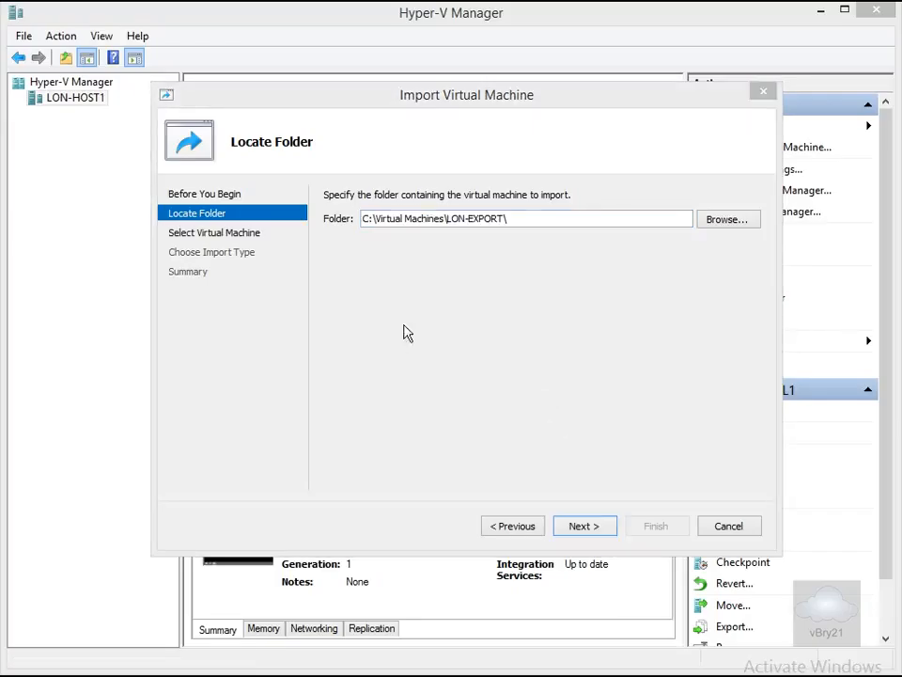
mouse_move(460, 237)
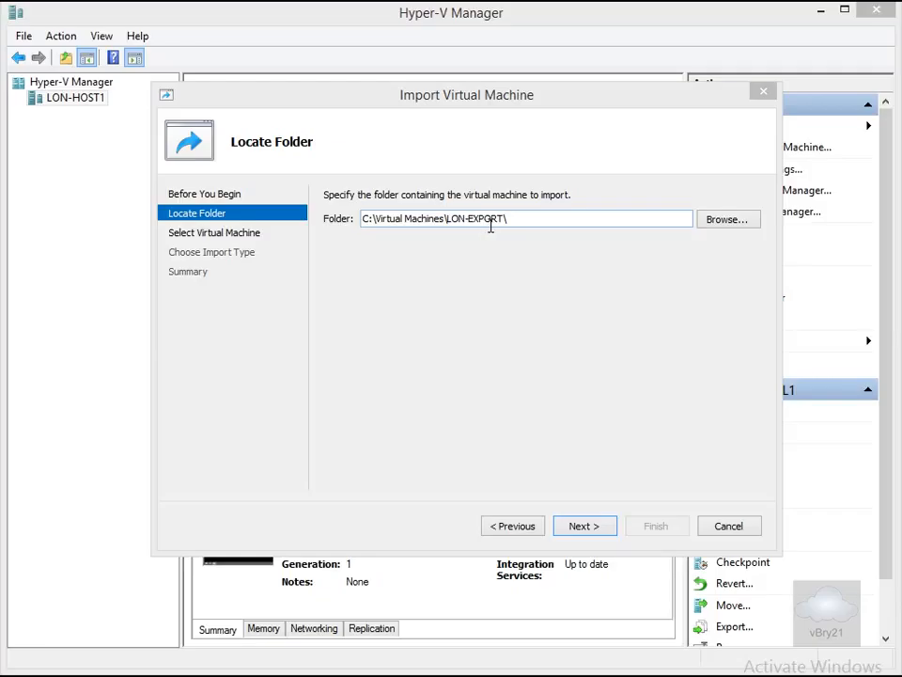
mouse_move(579, 515)
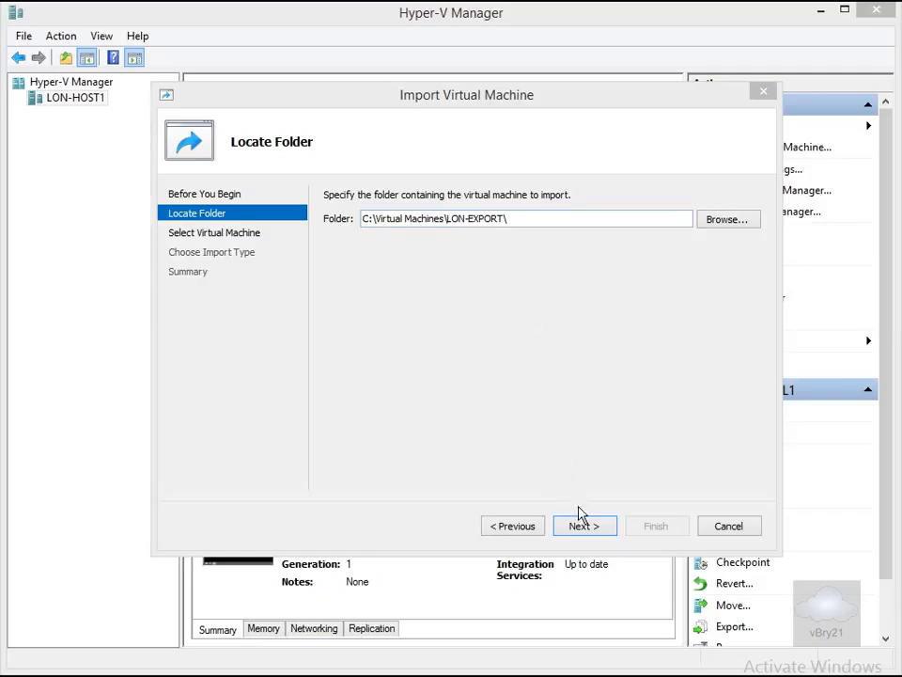
- Accept LON-EXPORT as the machine to import and reach the import type choices
click(583, 526)
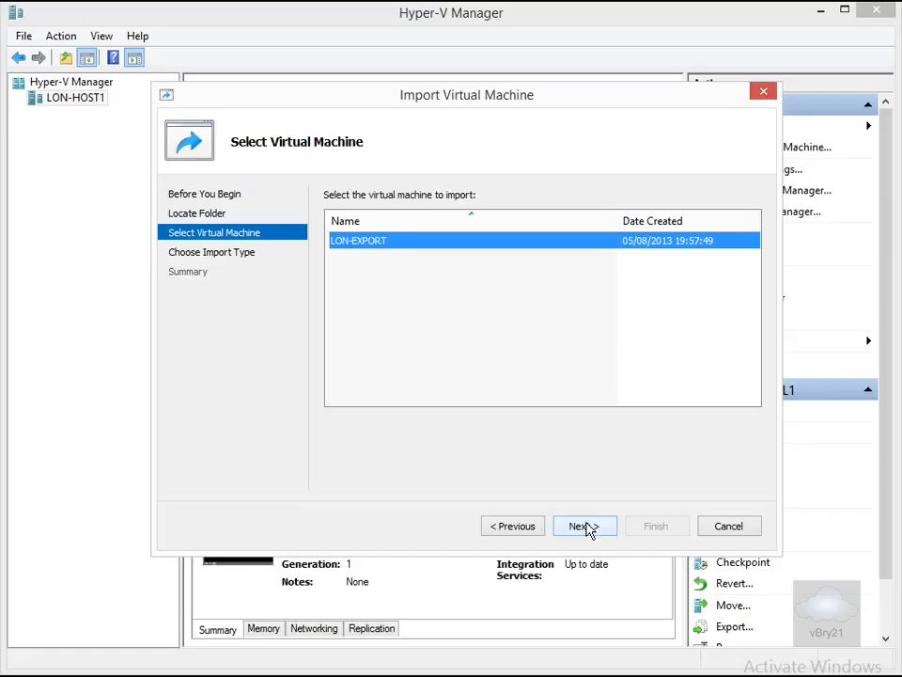
click(579, 526)
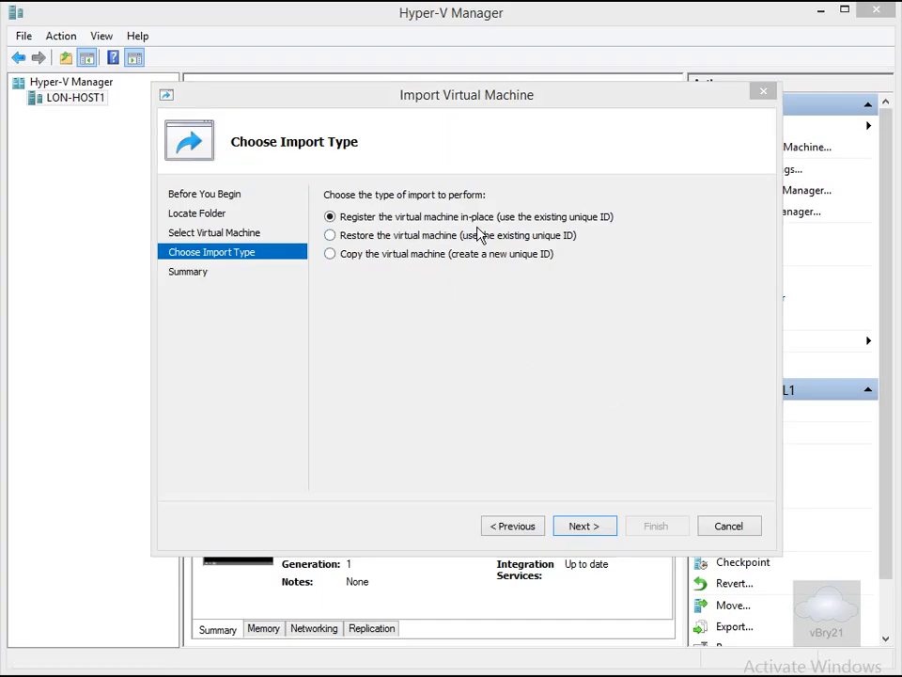
mouse_move(600, 233)
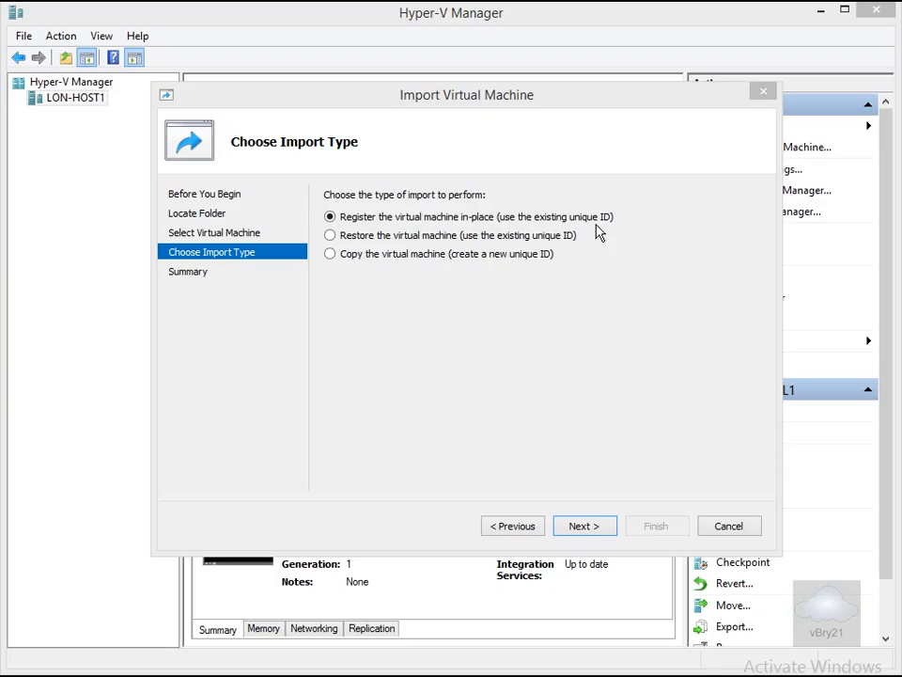
mouse_move(448, 255)
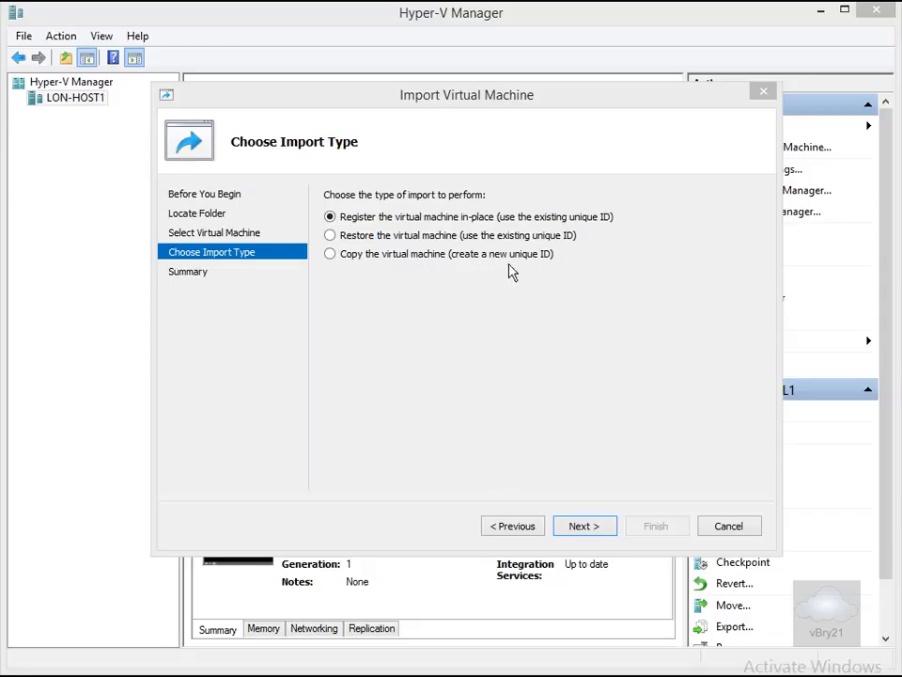
mouse_move(550, 271)
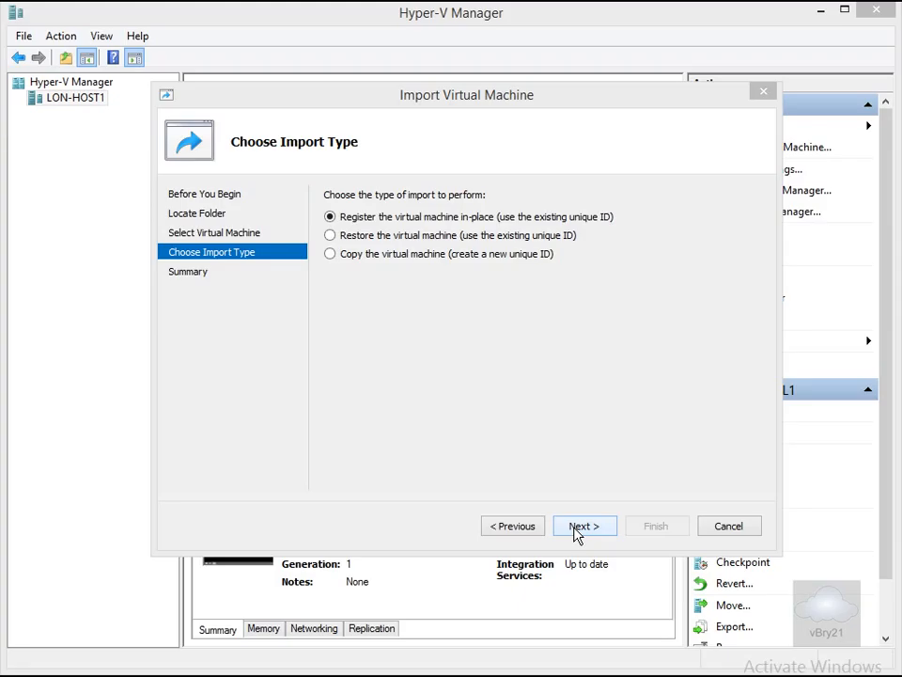
- Keep in-place registration and 1 processor, set the connection to External Network, and reach the summary
click(583, 527)
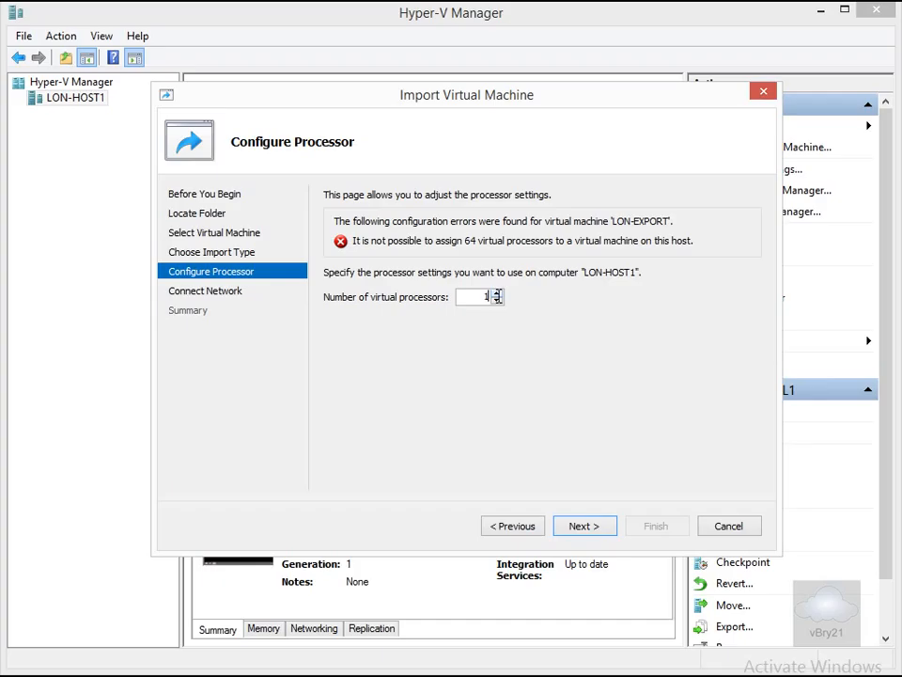
mouse_move(571, 466)
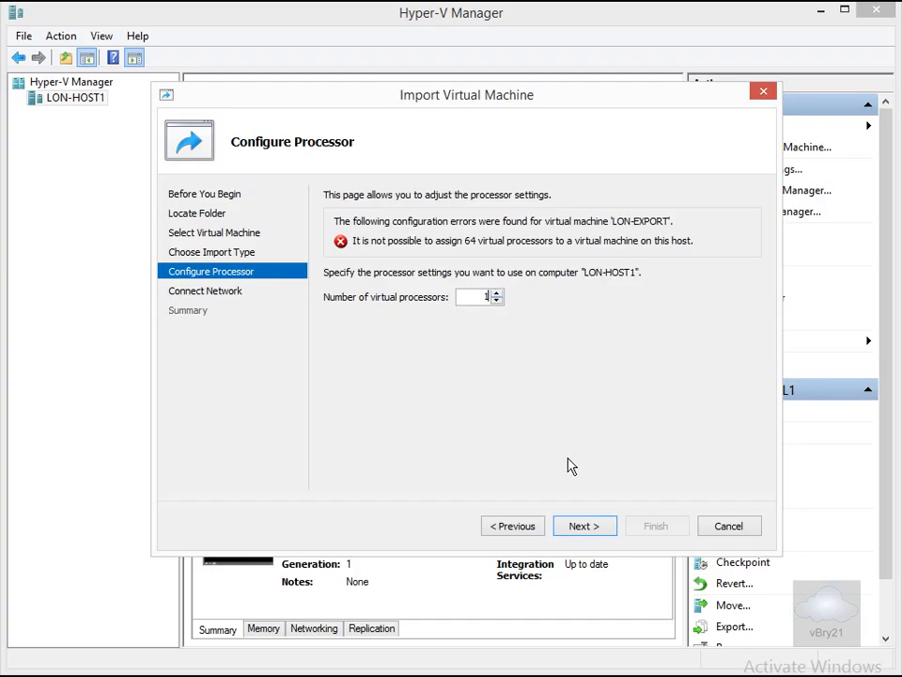
click(582, 526)
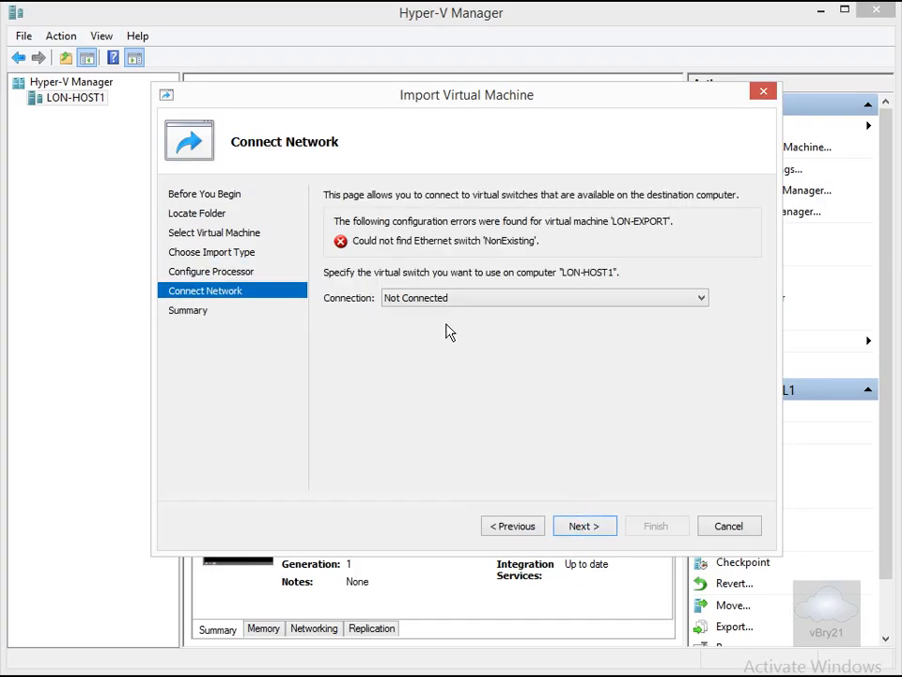
mouse_move(508, 252)
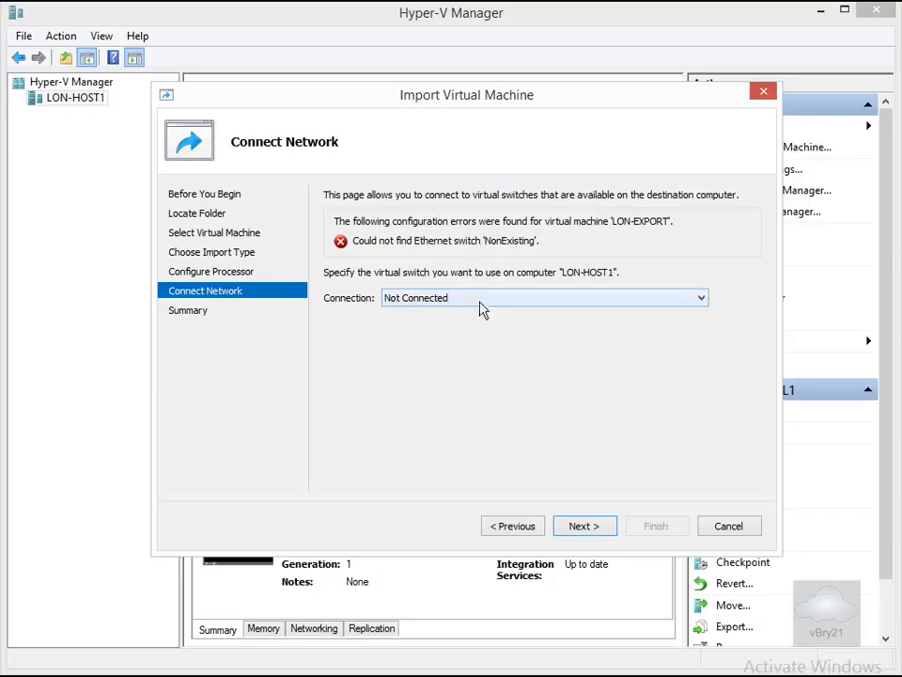
click(543, 297)
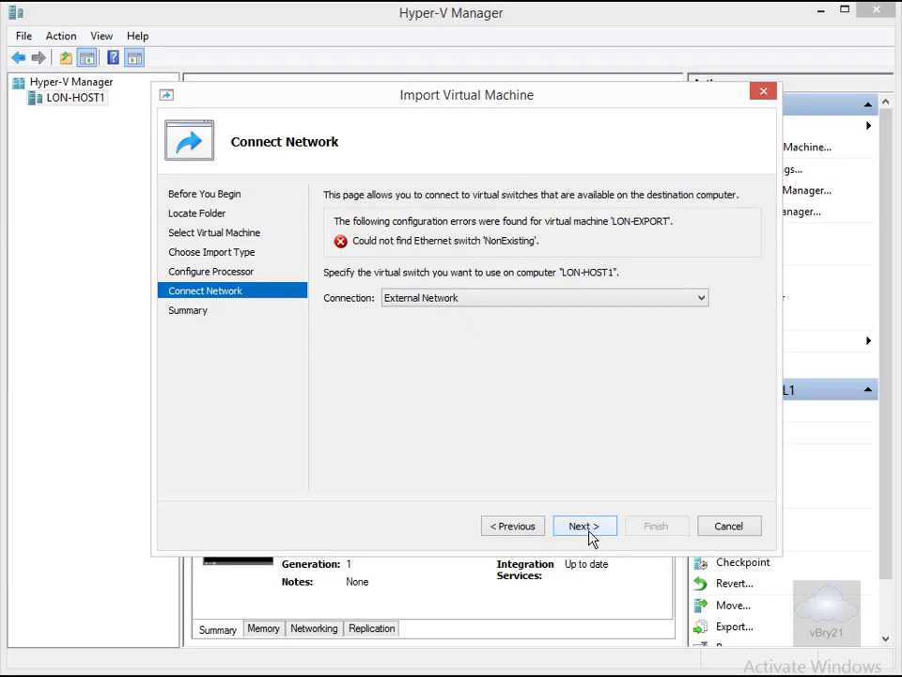
click(583, 526)
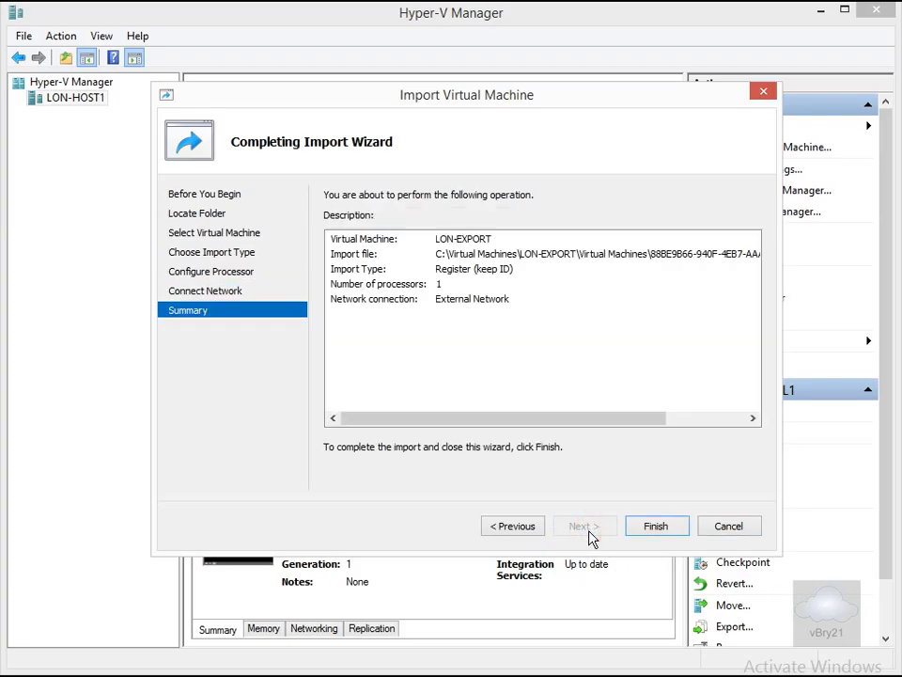
- Run the import, review the missing D:\temp\Base14A-WS12R2.vhd error details, and dismiss it
click(656, 527)
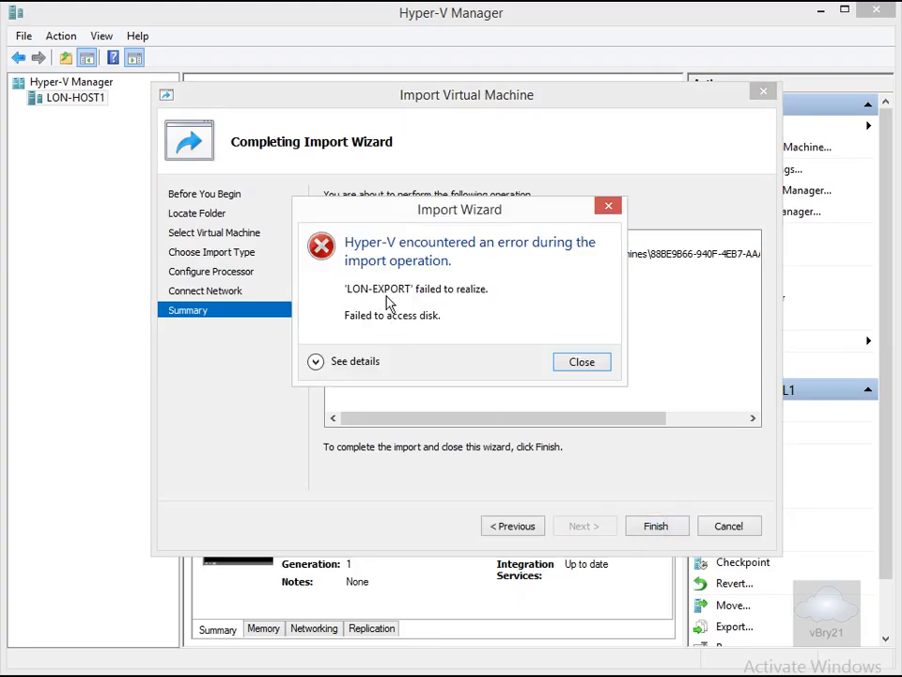
mouse_move(470, 312)
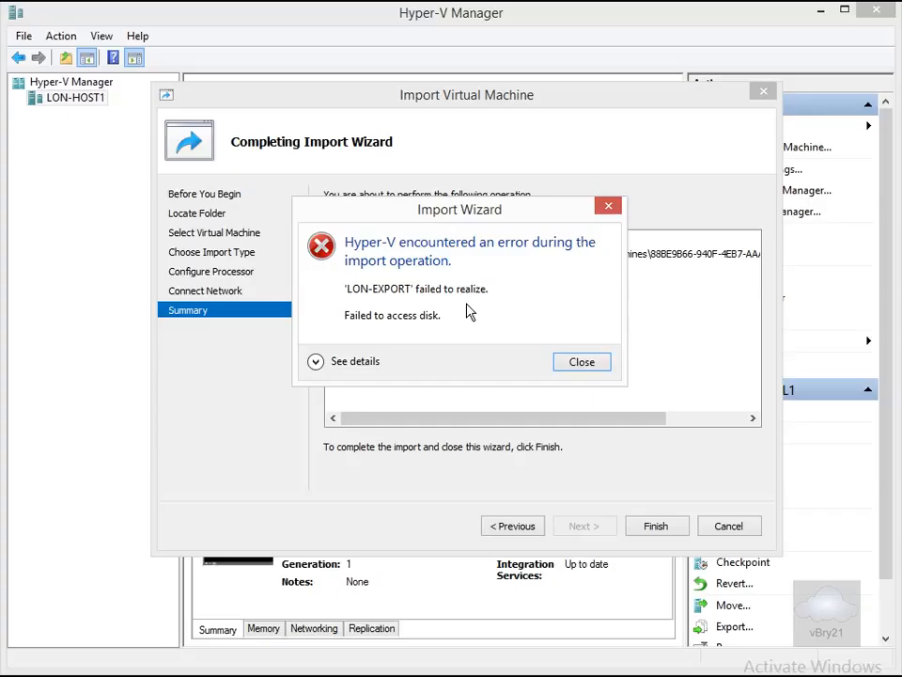
mouse_move(391, 335)
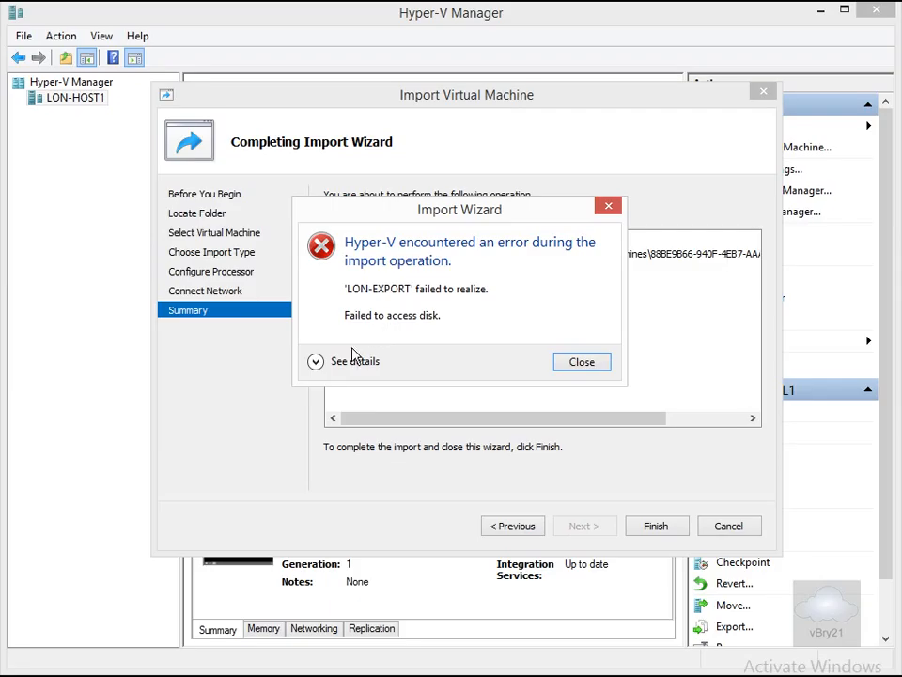
click(354, 361)
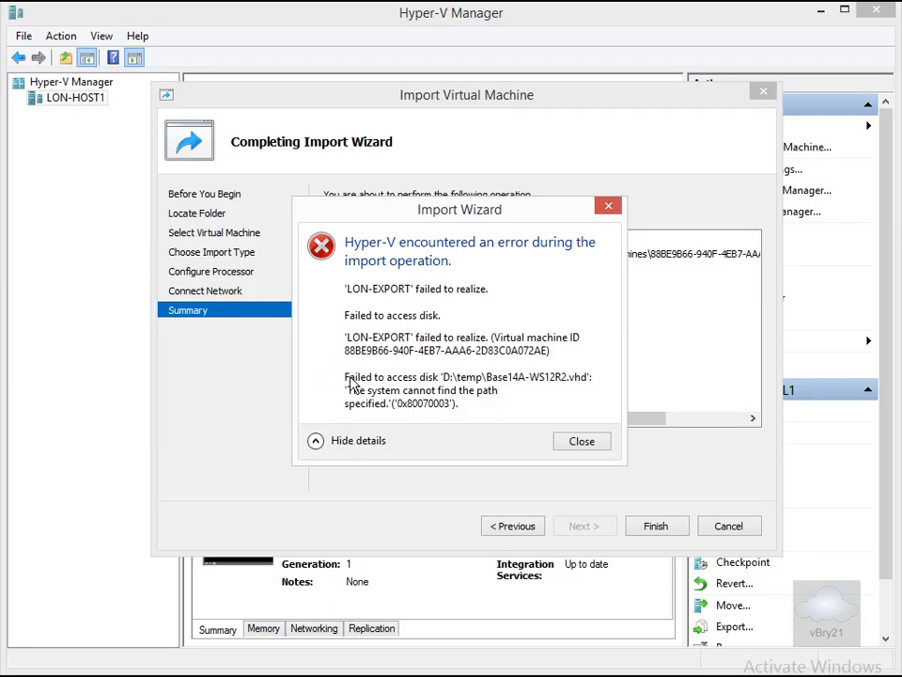
mouse_move(459, 392)
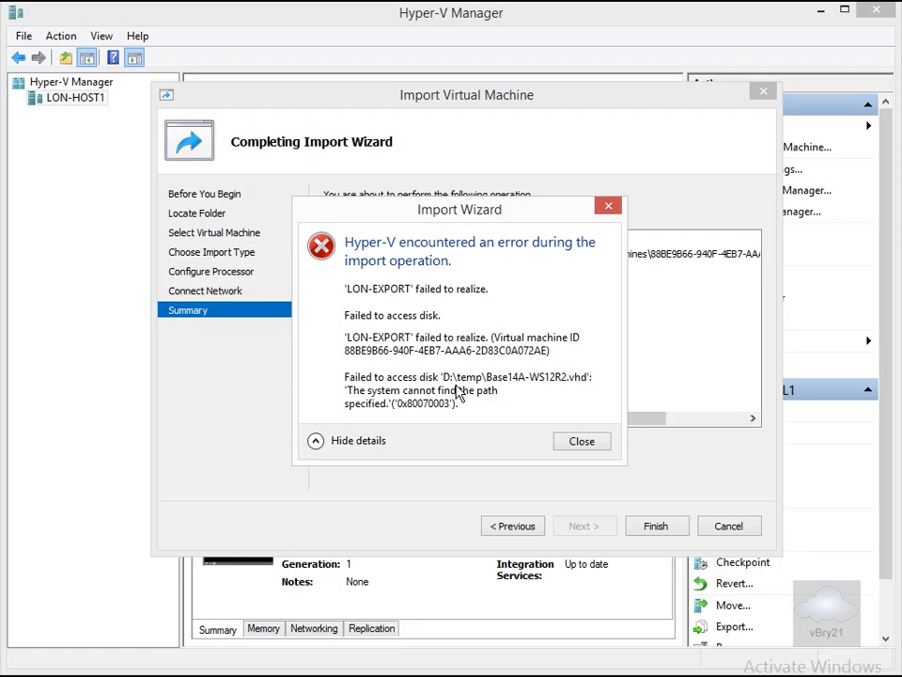
mouse_move(549, 385)
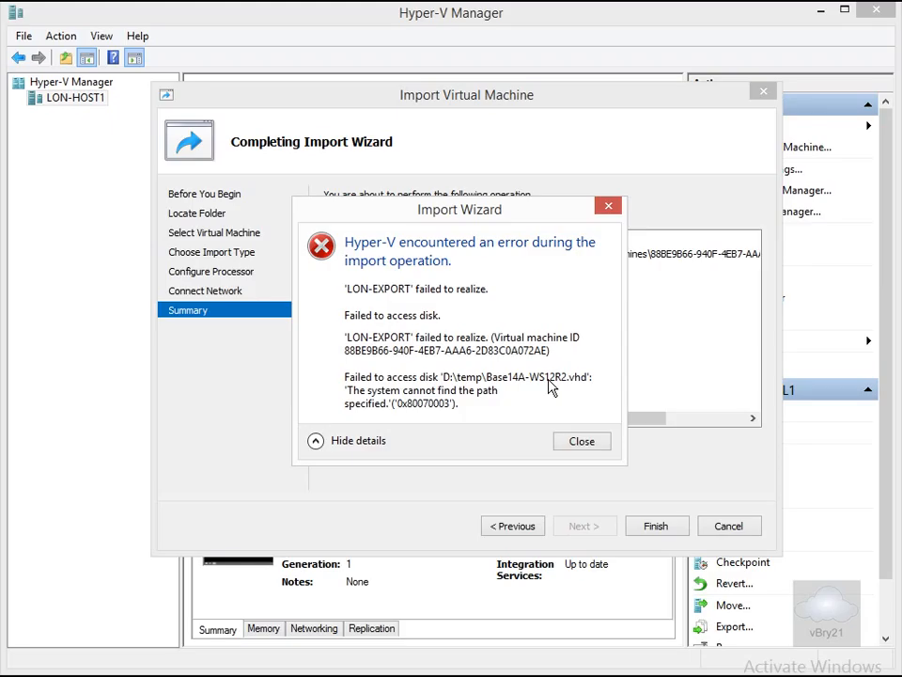
click(581, 440)
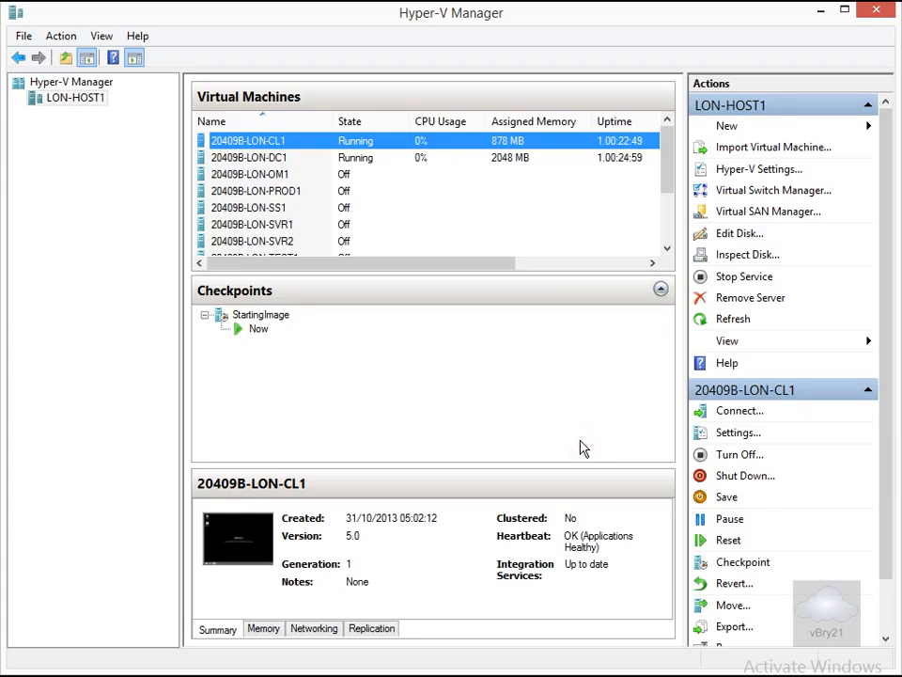
mouse_move(750, 297)
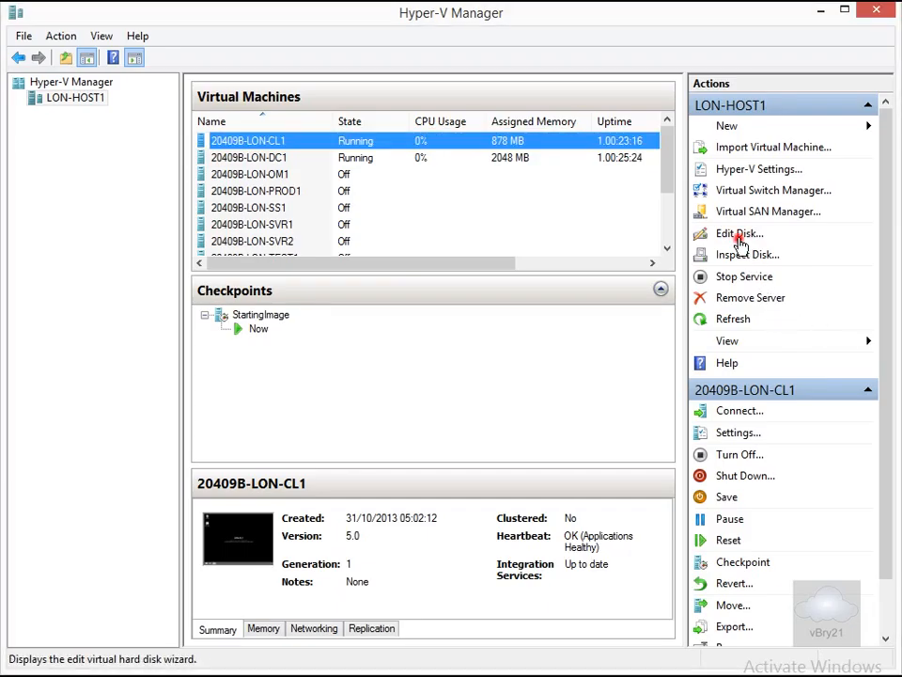
- Launch the Edit Virtual Hard Disk Wizard from the Actions pane
click(741, 233)
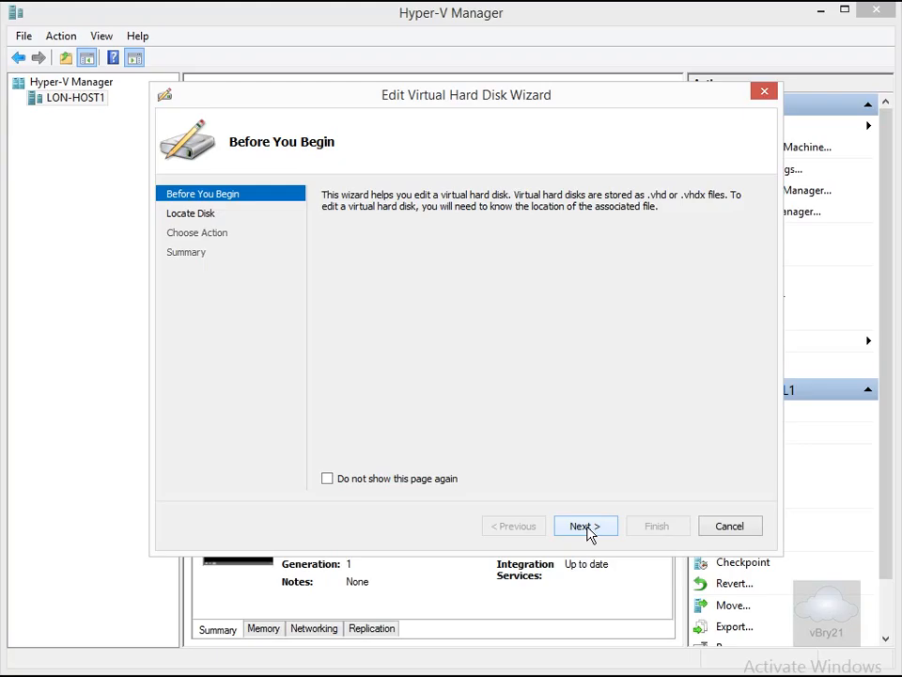
- Choose LON-EXPORT.vhd from Virtual Hard Disks as the disk to edit and proceed with Reconnect
click(587, 526)
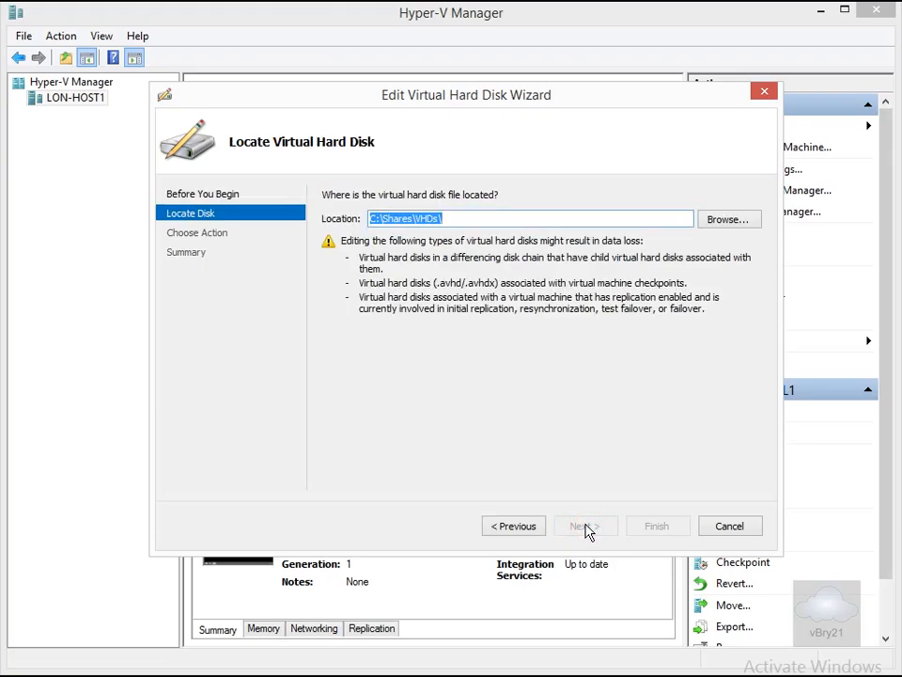
mouse_move(692, 354)
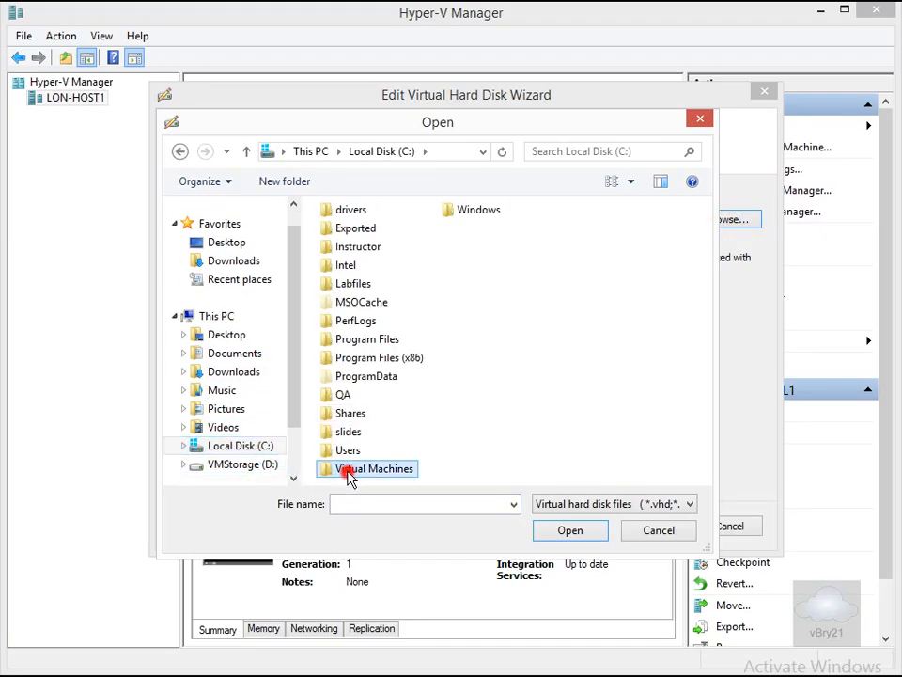
double_click(372, 468)
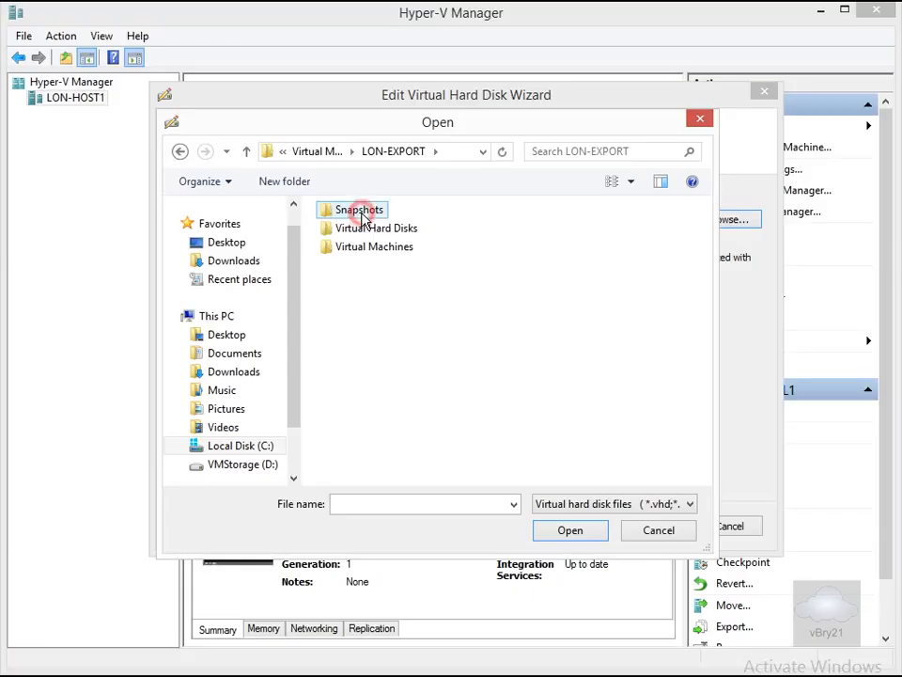
double_click(378, 227)
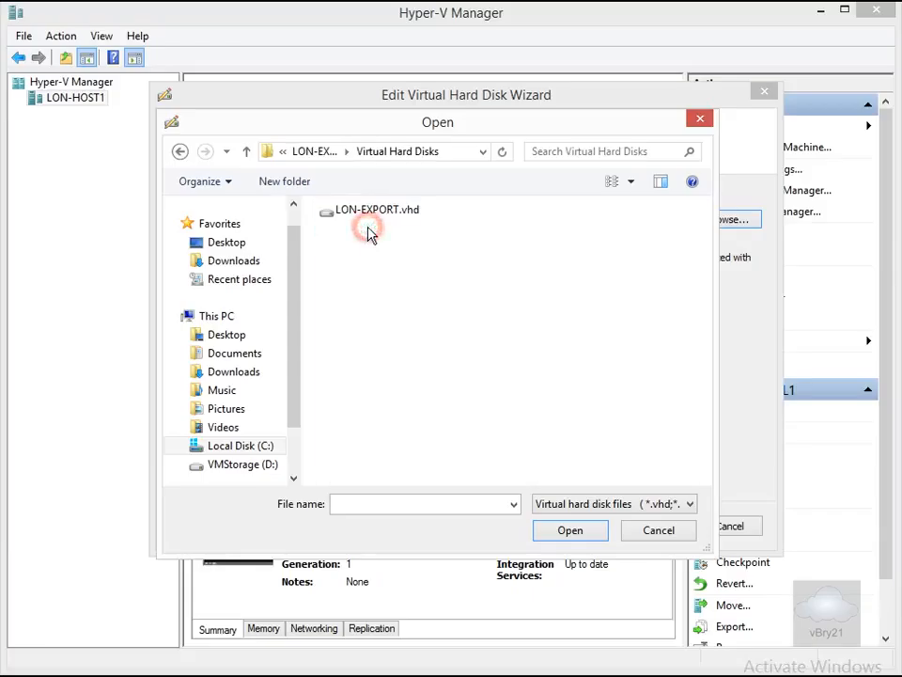
click(376, 211)
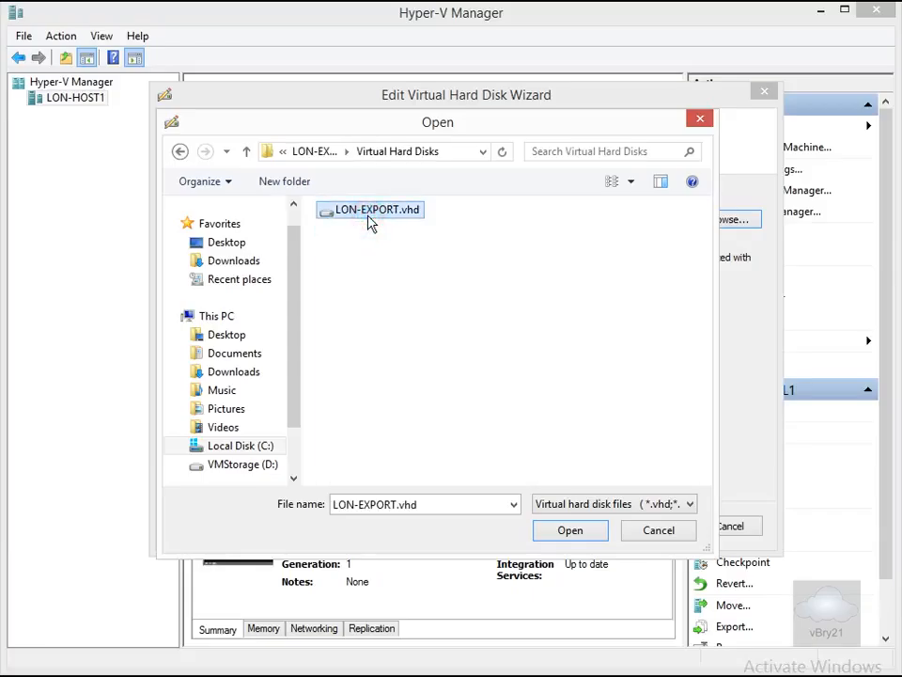
click(570, 530)
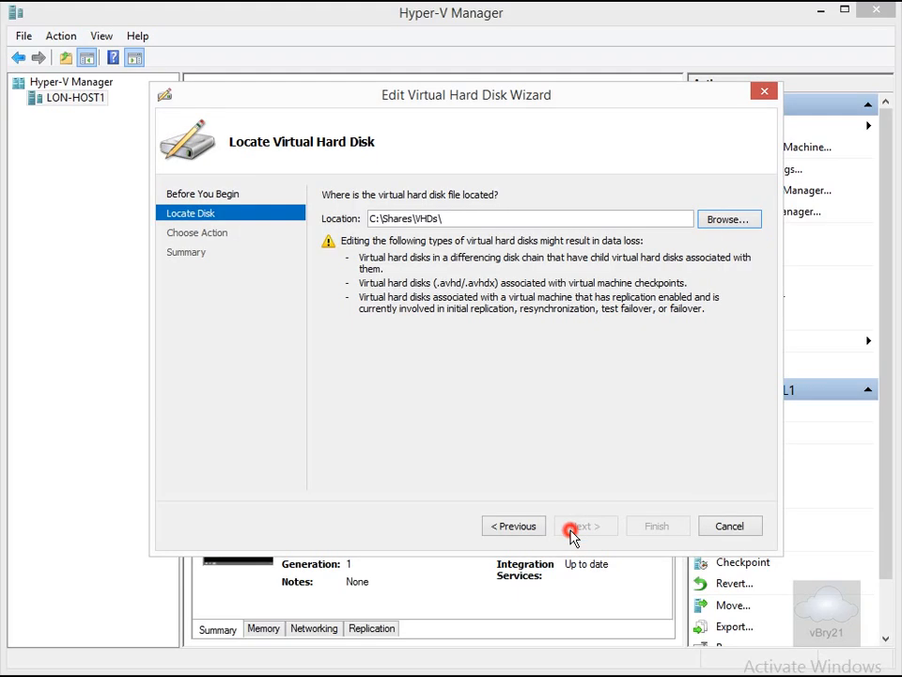
click(584, 526)
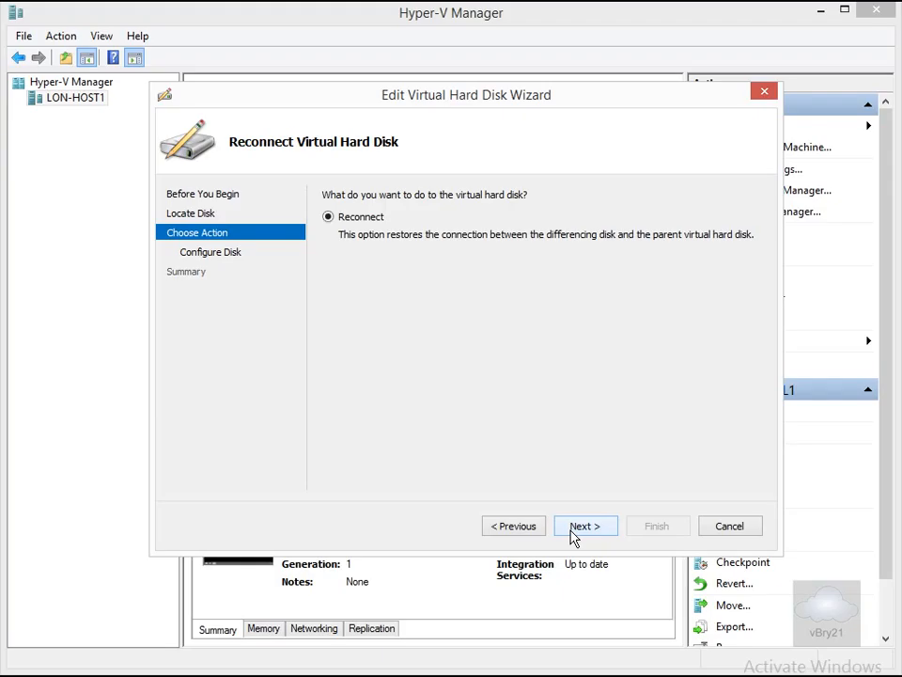
click(584, 527)
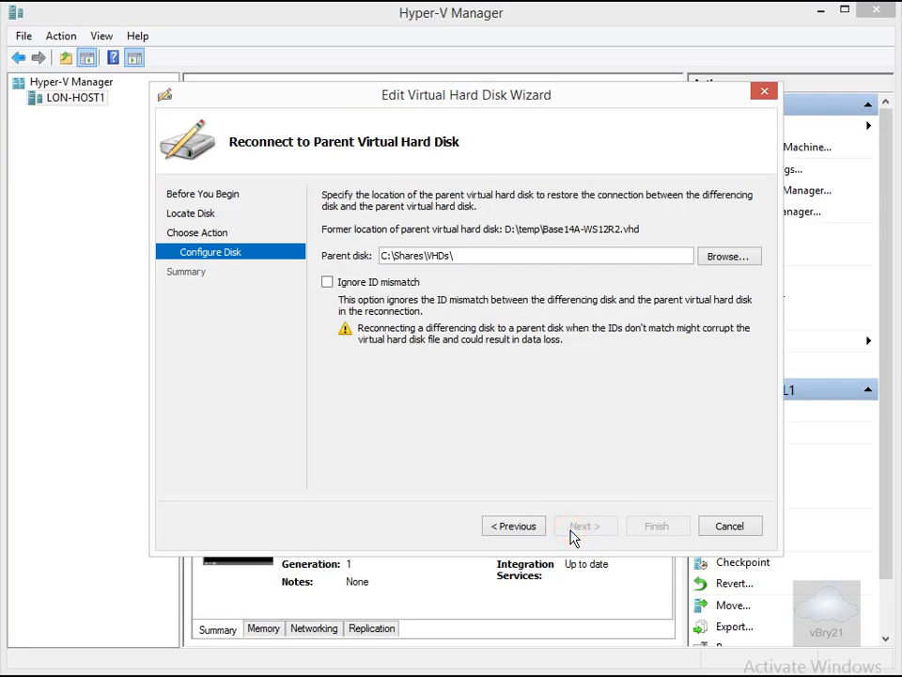
- Browse to Program Files > Microsoft Learning > Base and pick Base14A-WS12R2.vhd as the parent disk
click(729, 256)
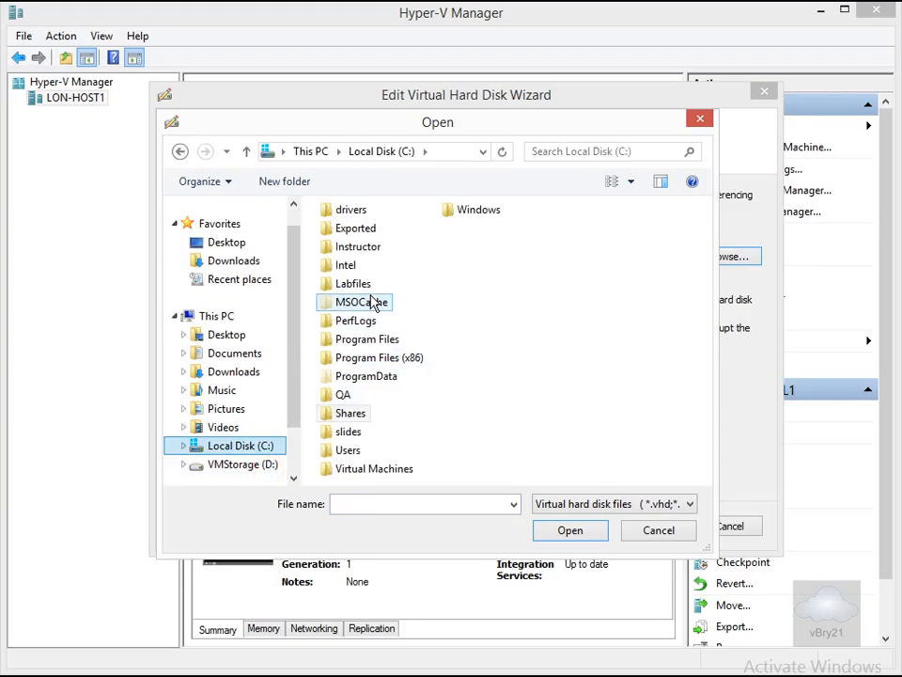
double_click(366, 339)
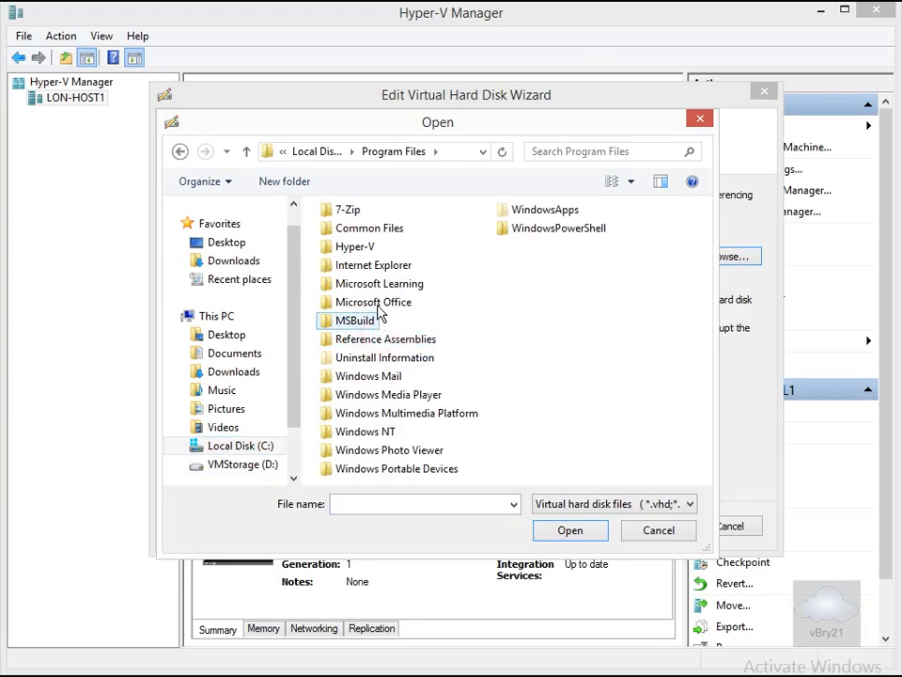
double_click(380, 282)
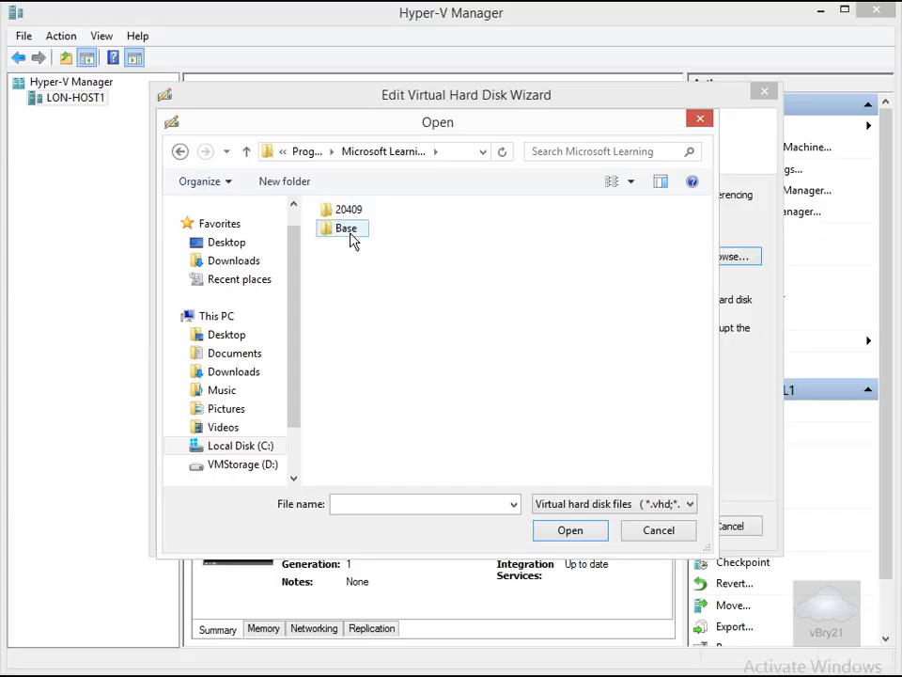
double_click(346, 230)
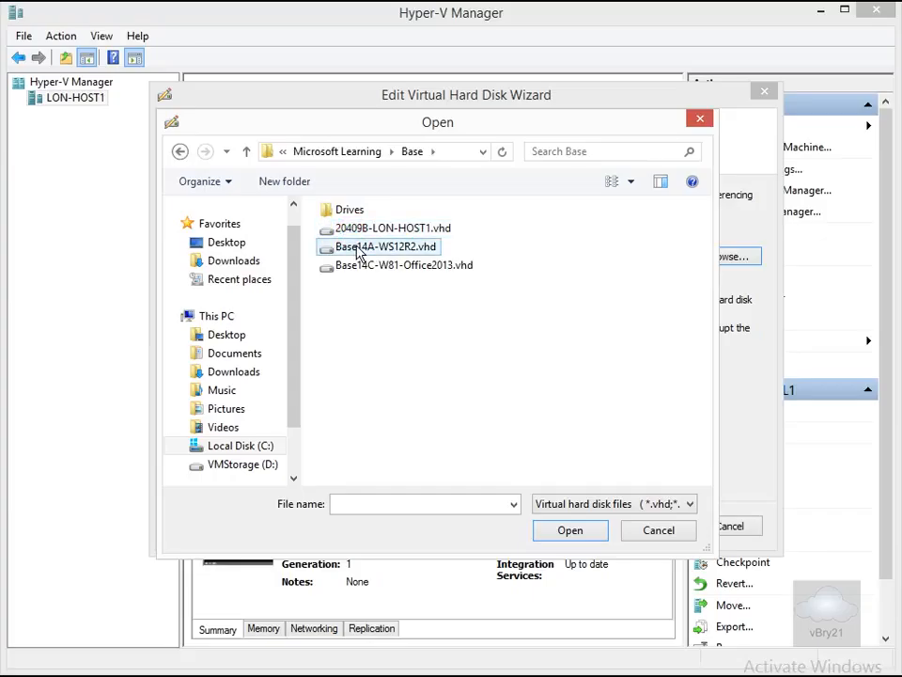
click(385, 246)
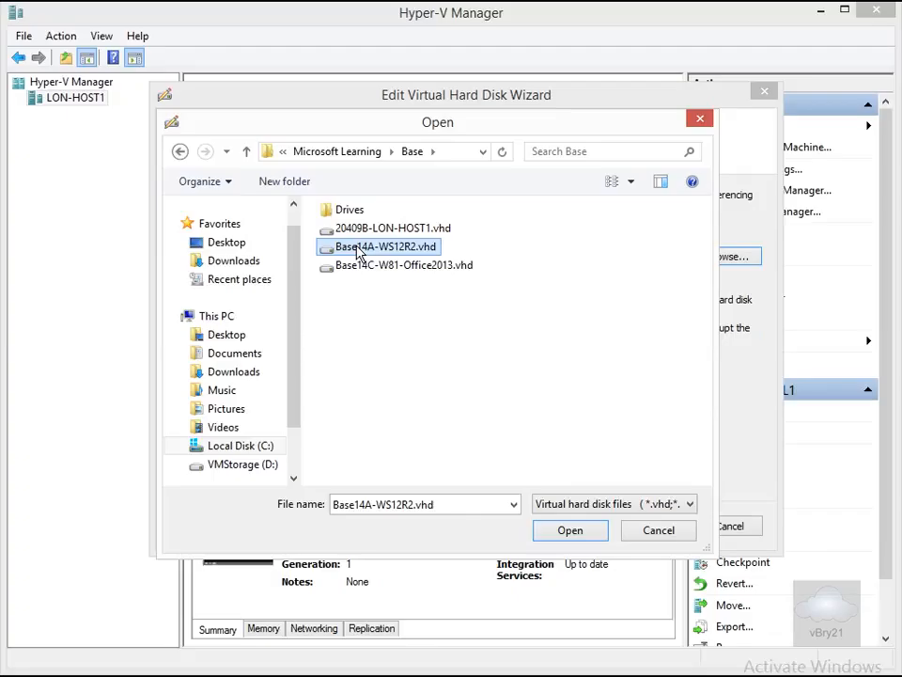
click(569, 530)
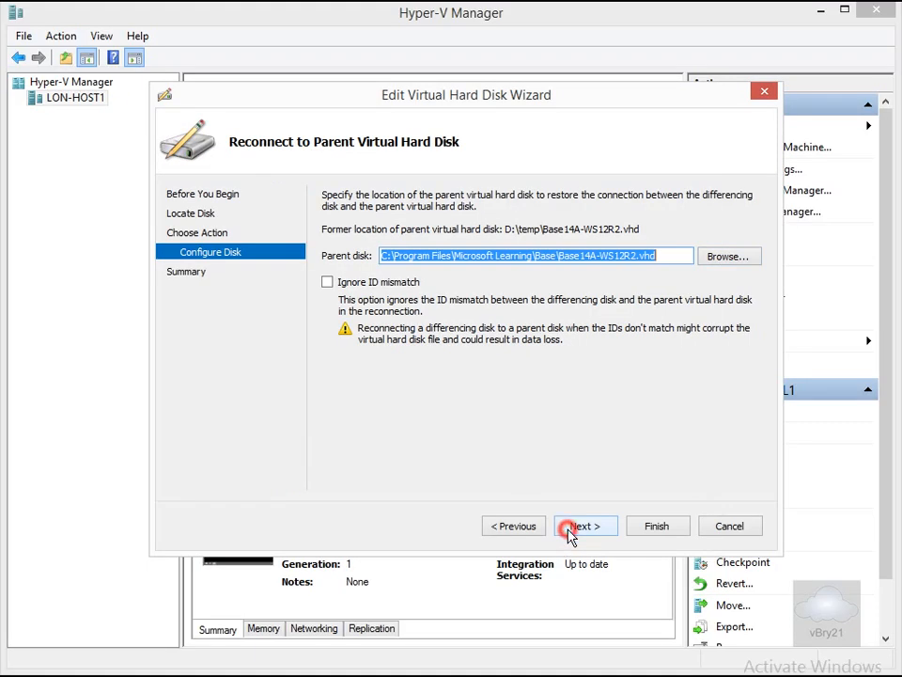
- Review the summary and finish reconnecting LON-EXPORT.vhd to its parent
click(579, 526)
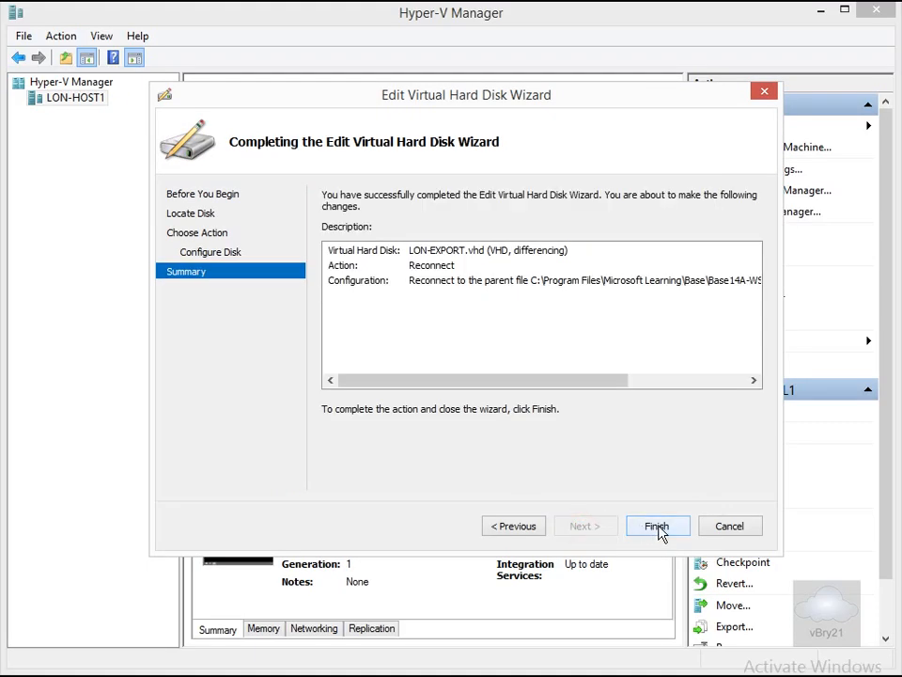
click(658, 526)
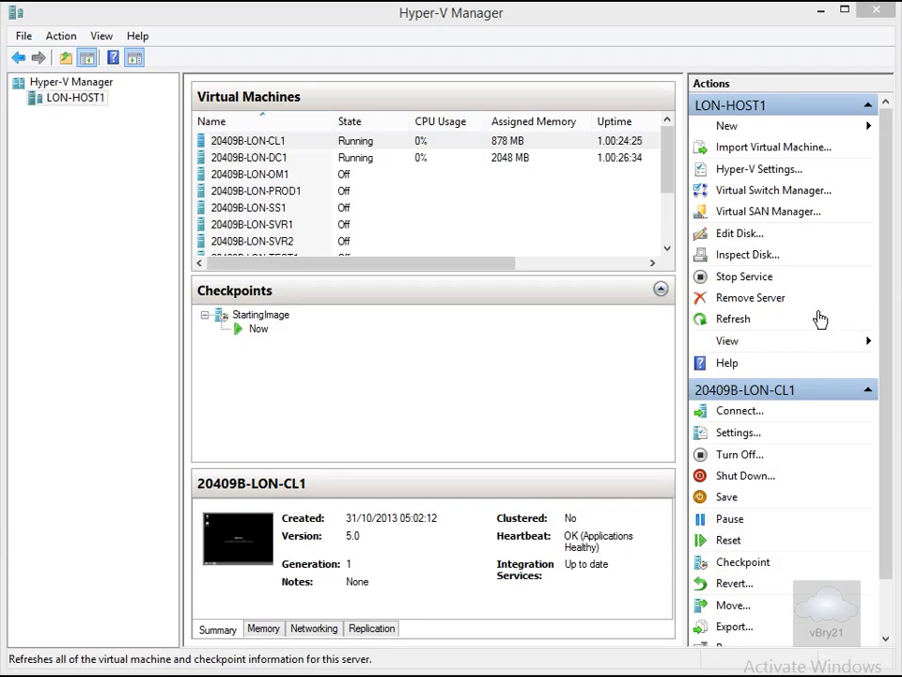
mouse_move(816, 290)
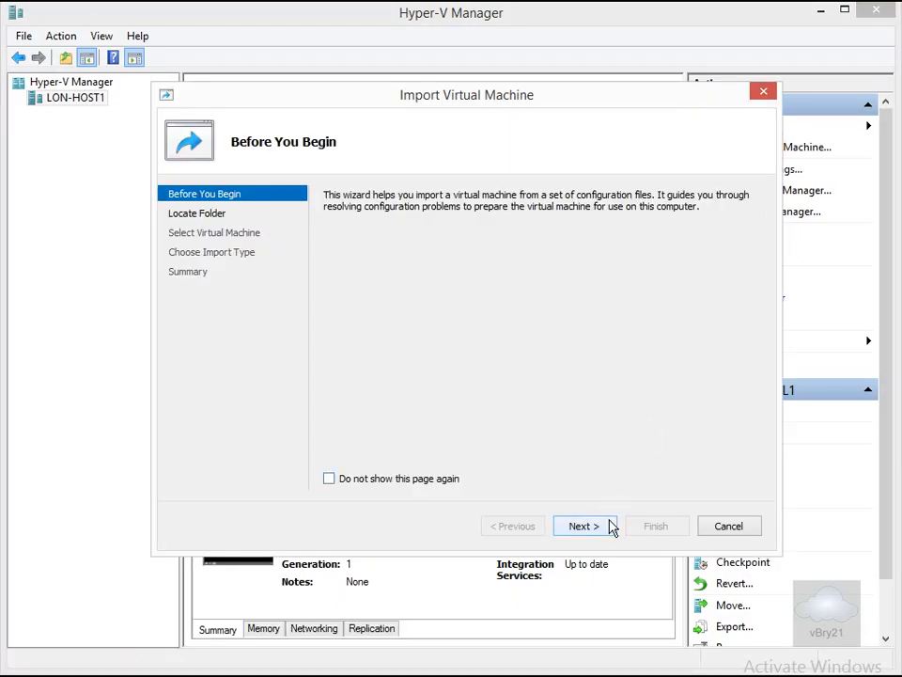
- Browse to C:\Virtual Machines\LON-EXPORT\ as the import source folder
click(583, 526)
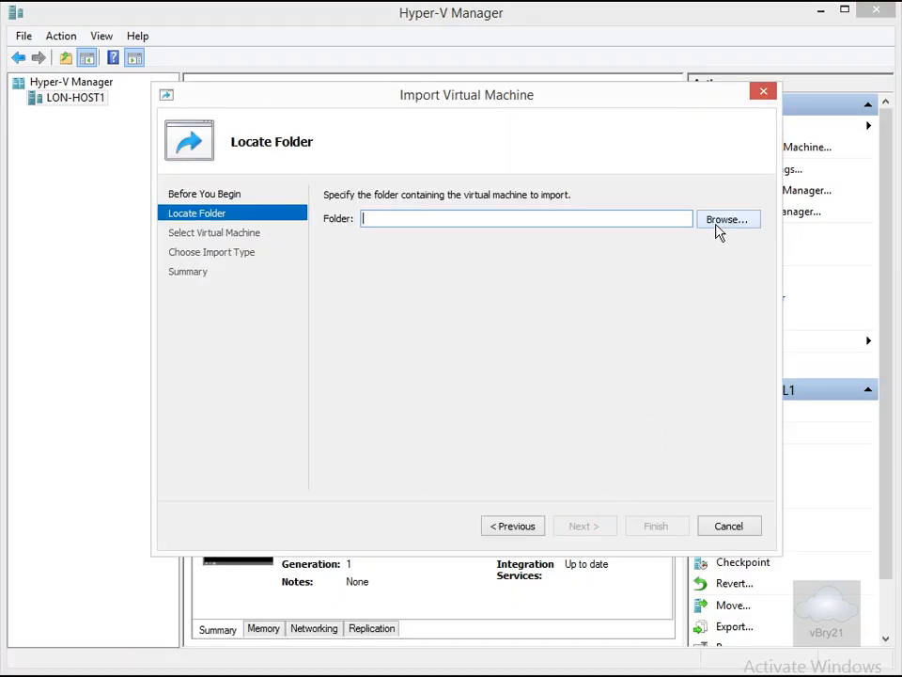
click(728, 218)
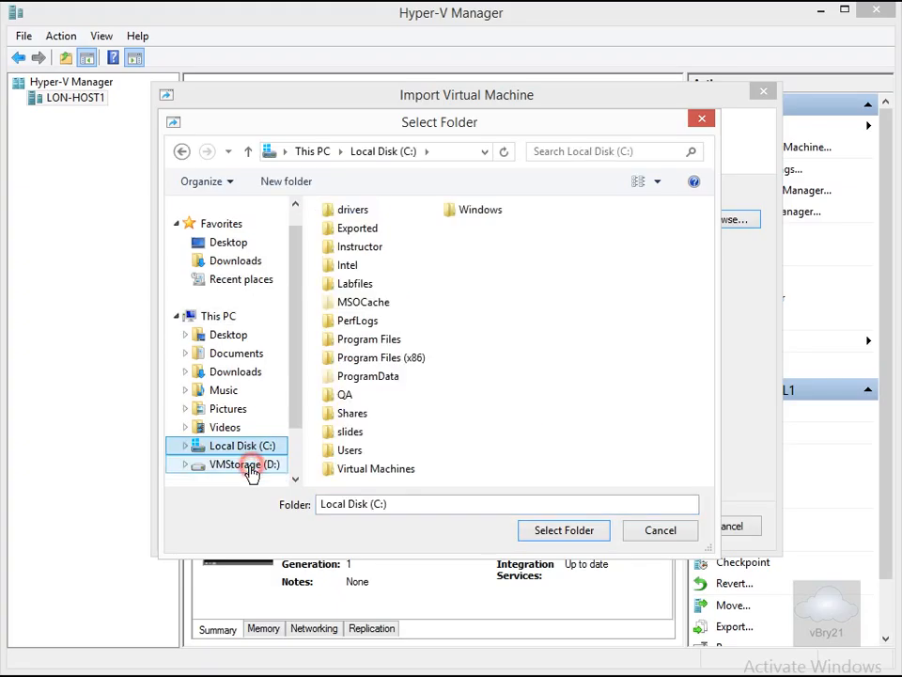
double_click(376, 468)
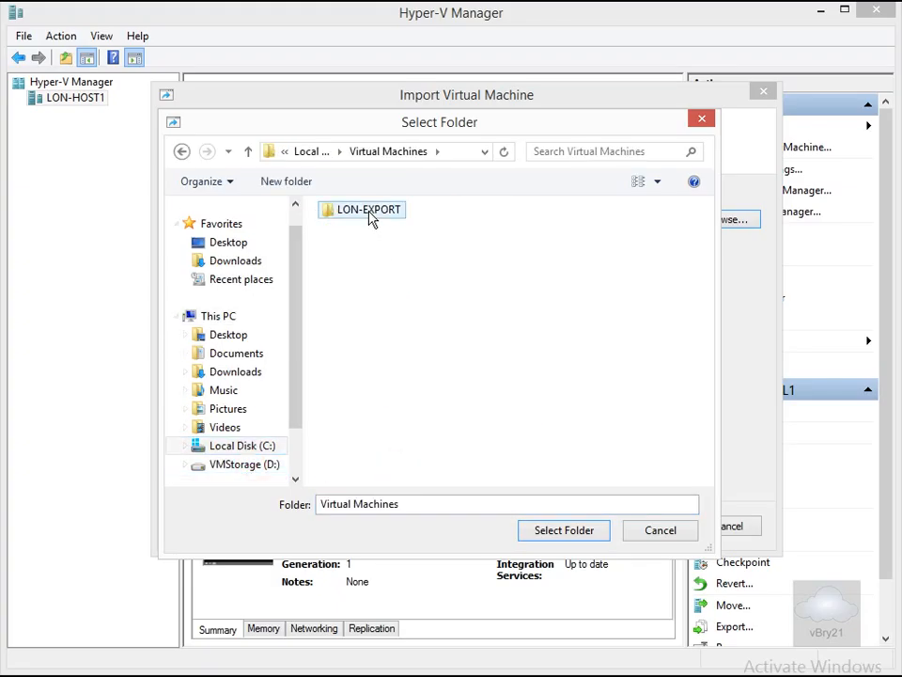
click(564, 530)
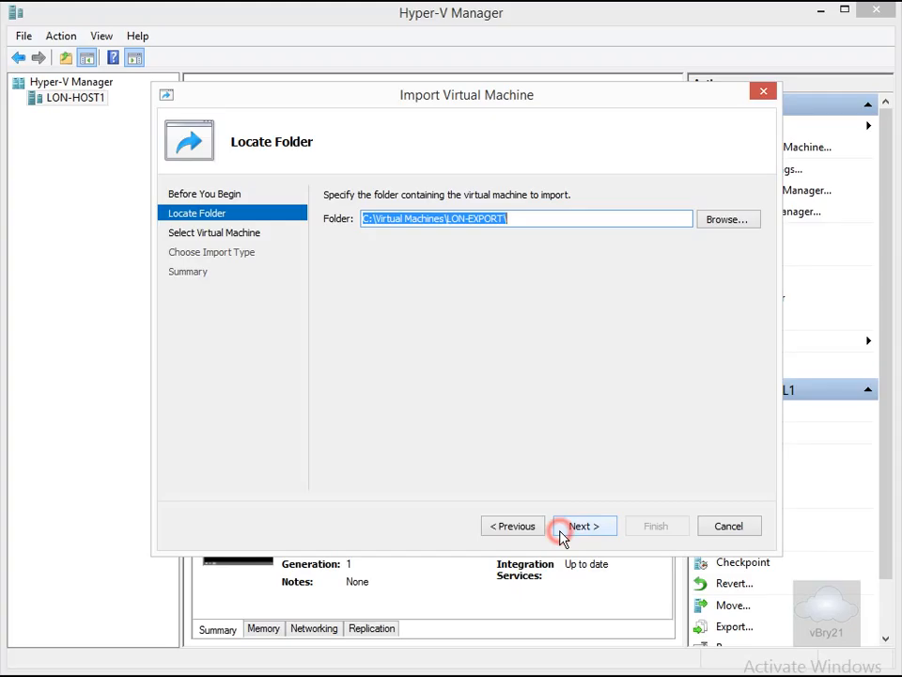
- Import LON-EXPORT with in-place registration and finish the wizard
click(582, 526)
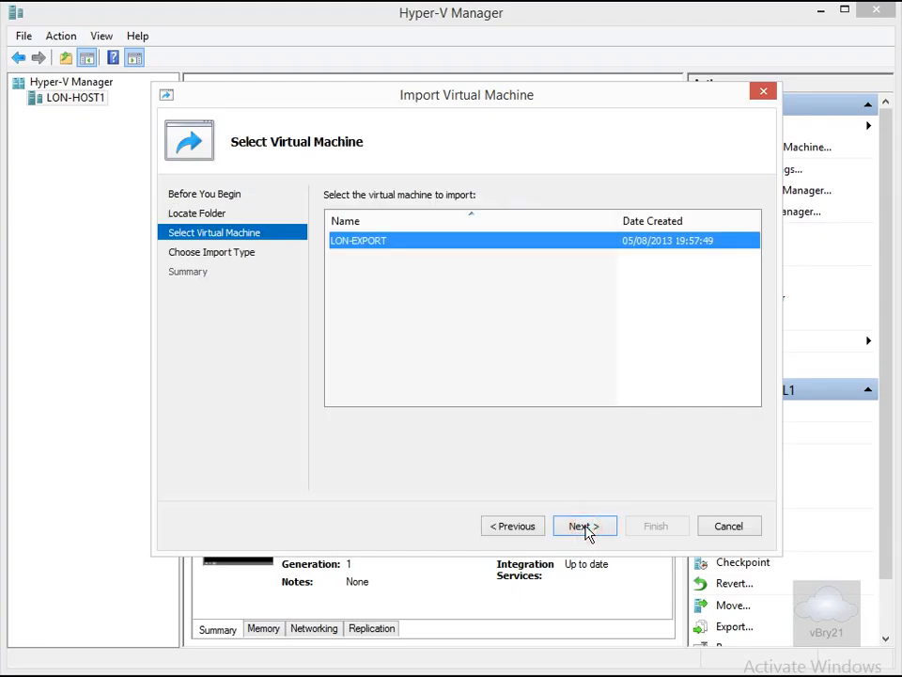
click(582, 527)
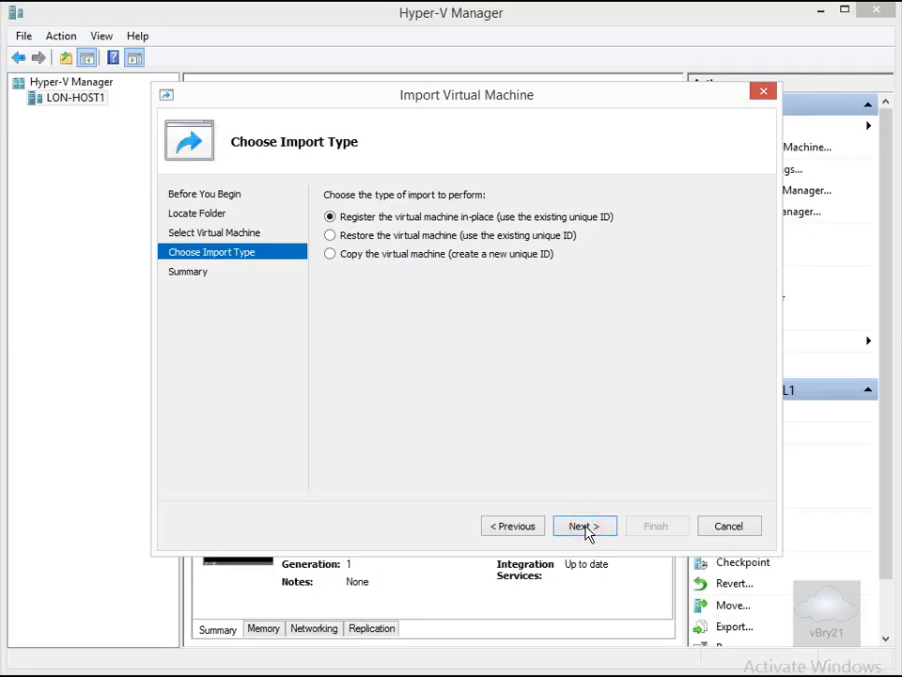
click(583, 526)
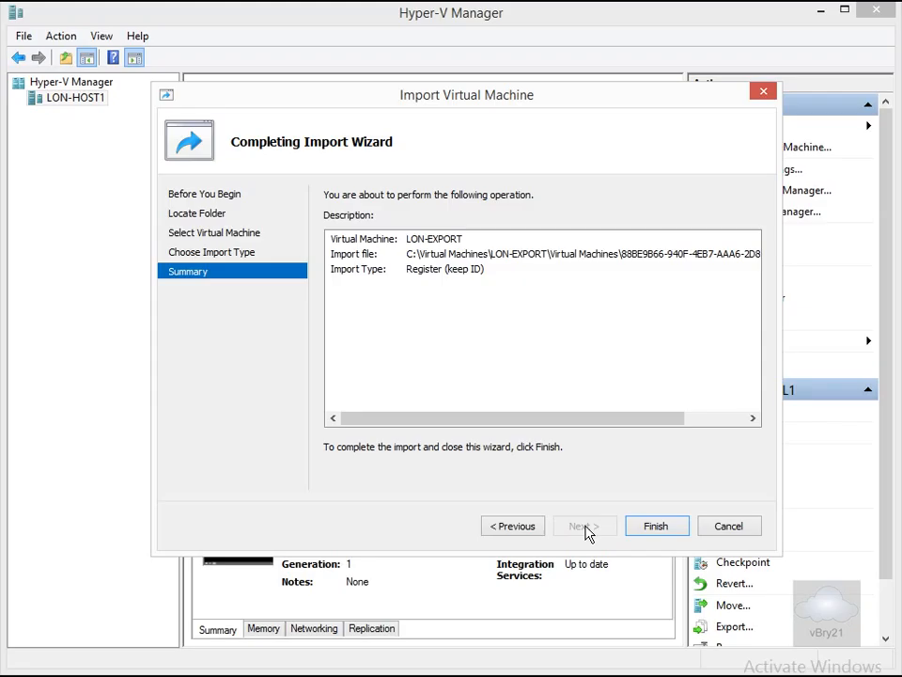
click(656, 526)
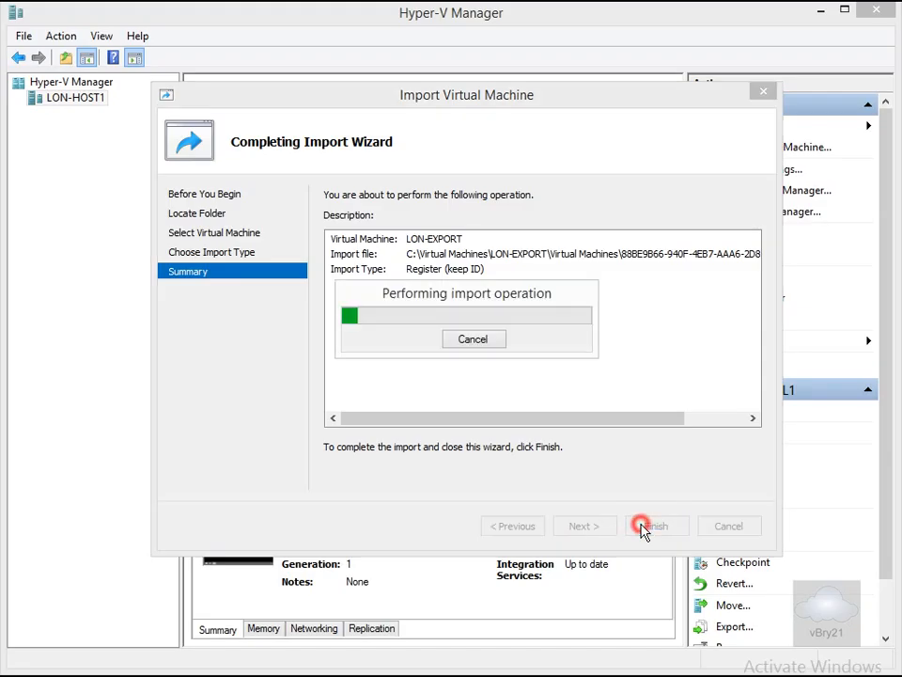
click(650, 526)
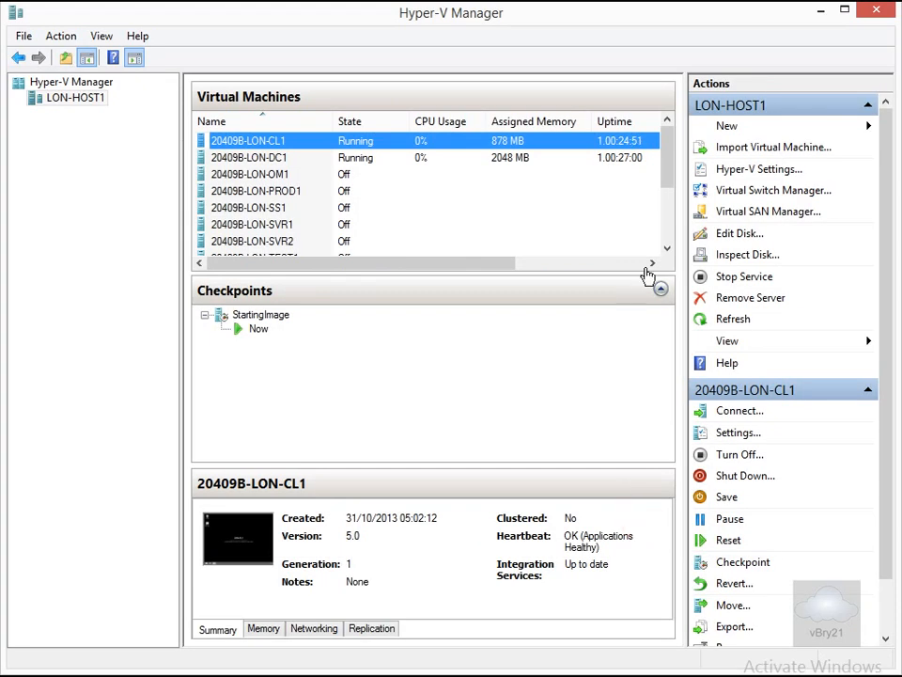
- Select the newly imported LON-EXPORT machine in the Virtual Machines list
scroll(down, 3)
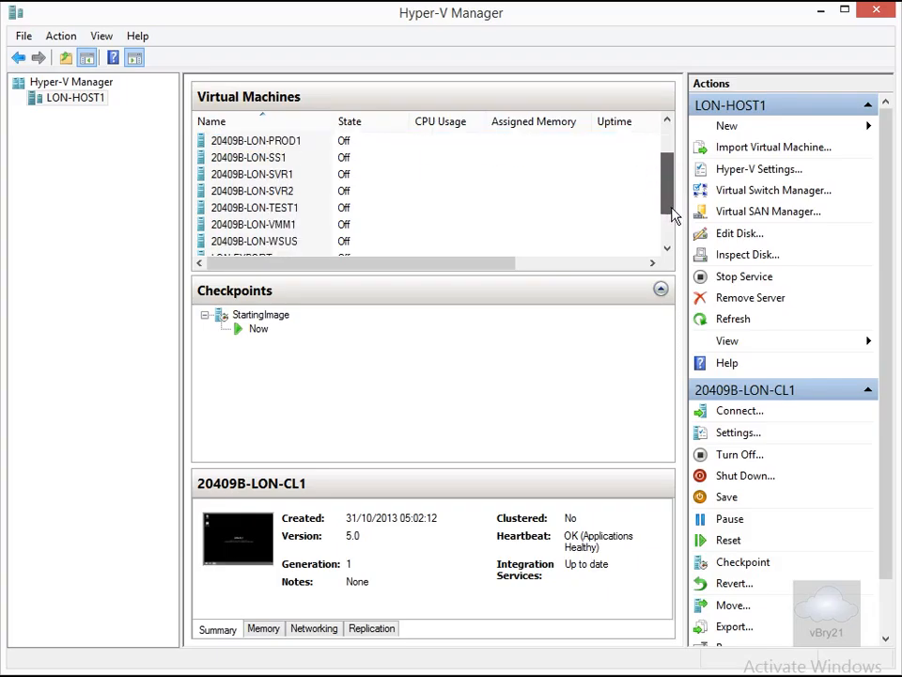
scroll(down, 3)
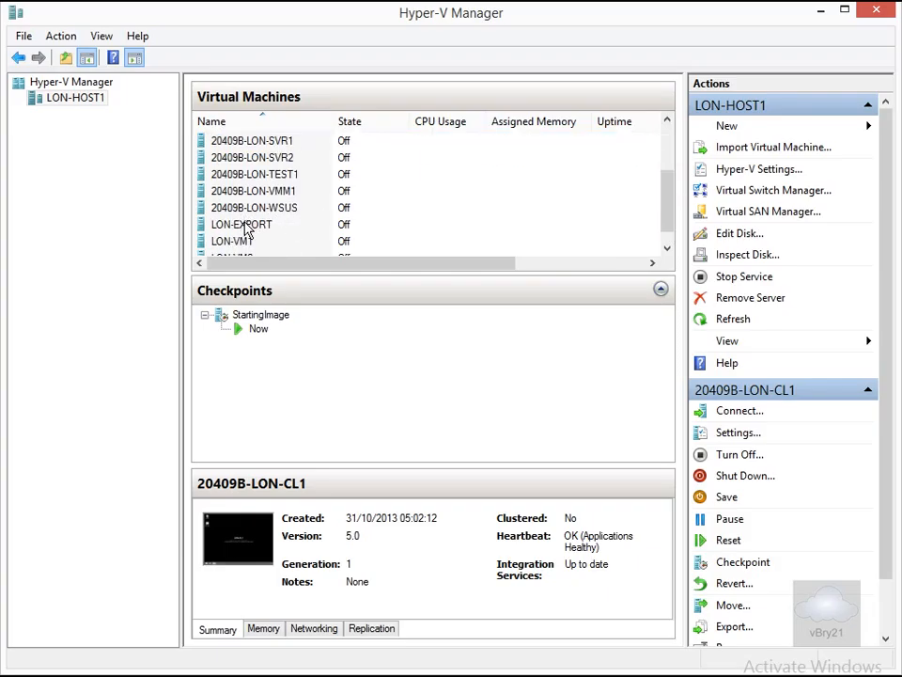
click(241, 224)
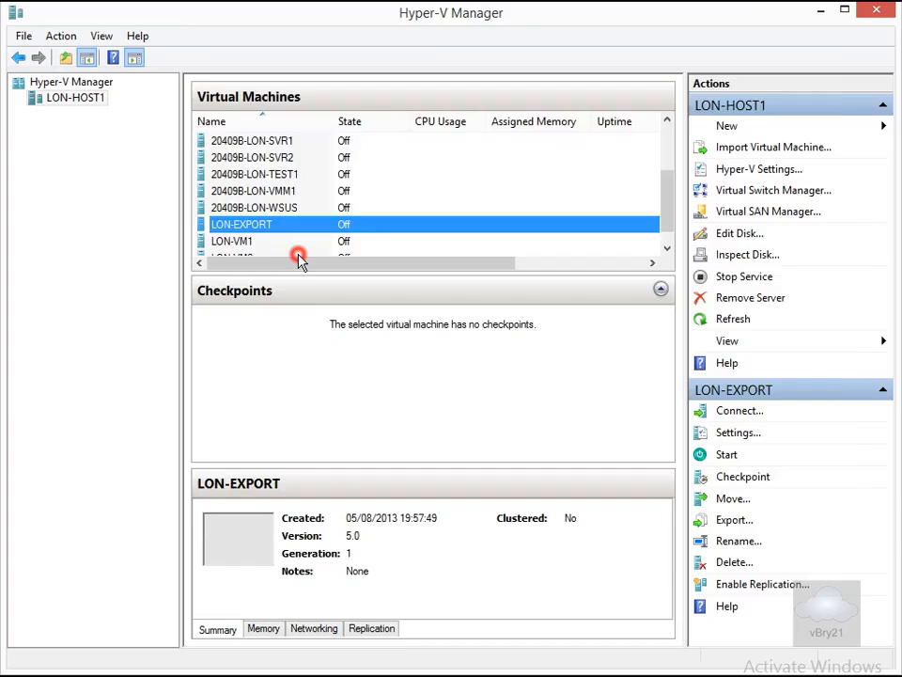
- Open LON-EXPORT's settings to review its hardware, including the LON-EXPORT.vhd hard drive
click(737, 433)
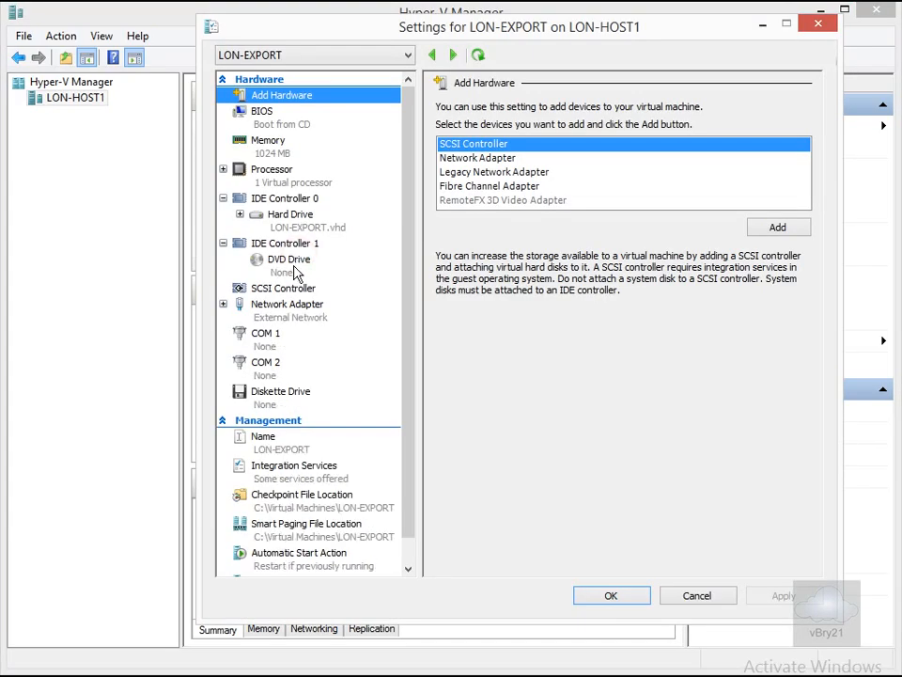
mouse_move(301, 327)
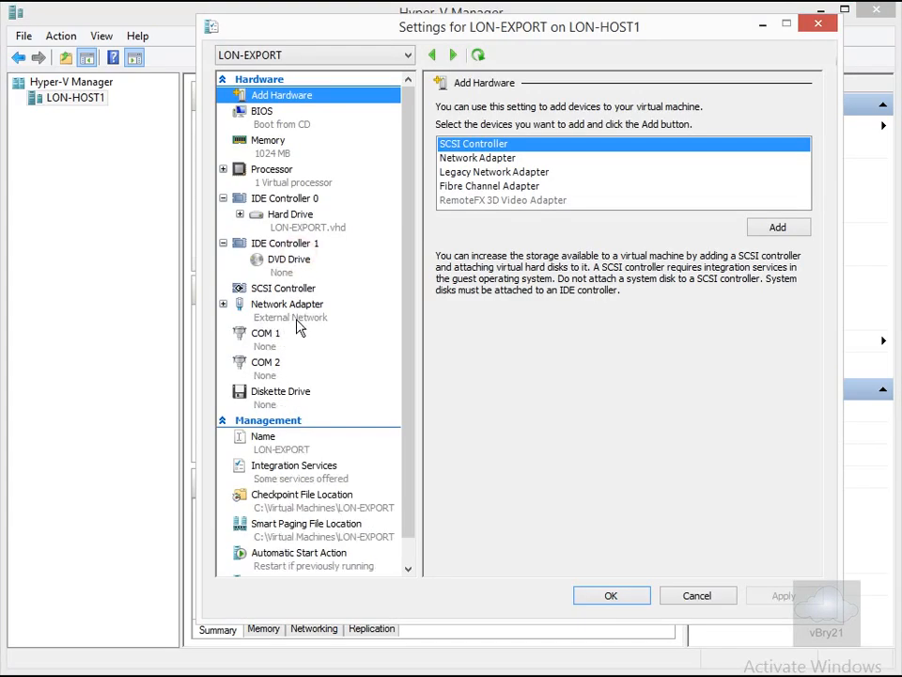
mouse_move(267, 184)
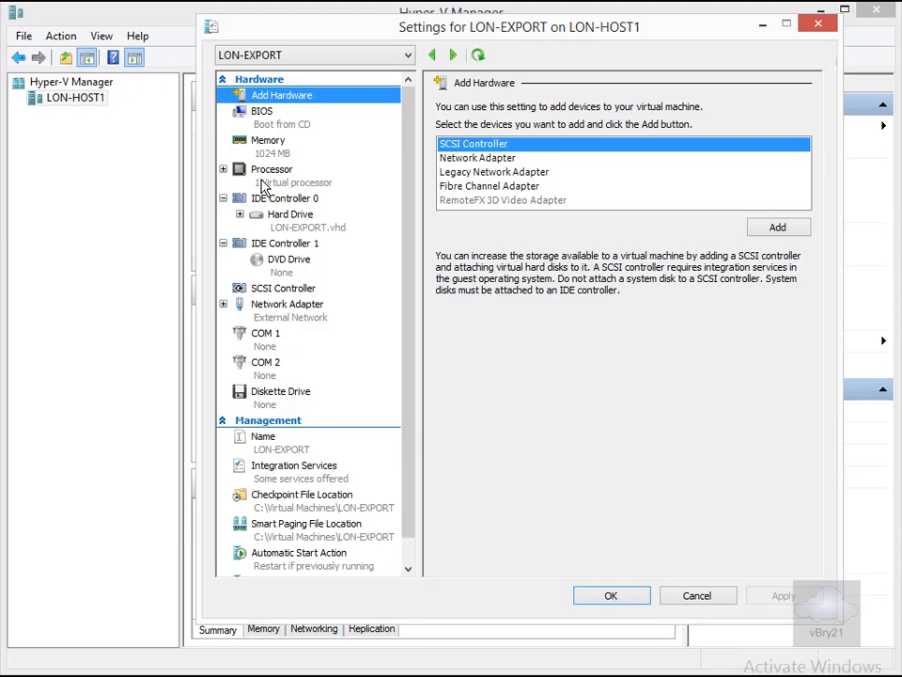
mouse_move(318, 240)
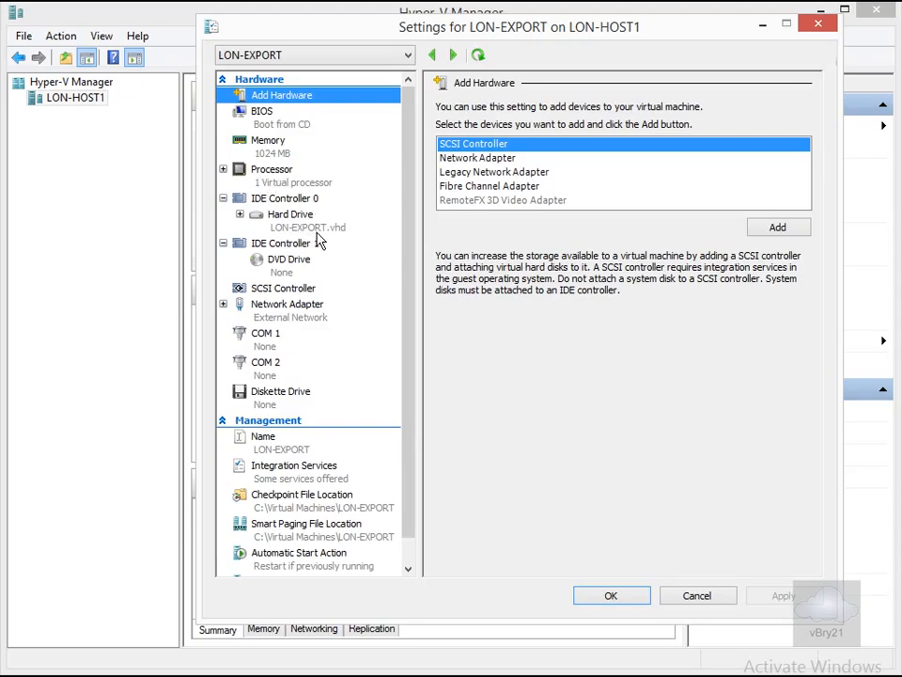